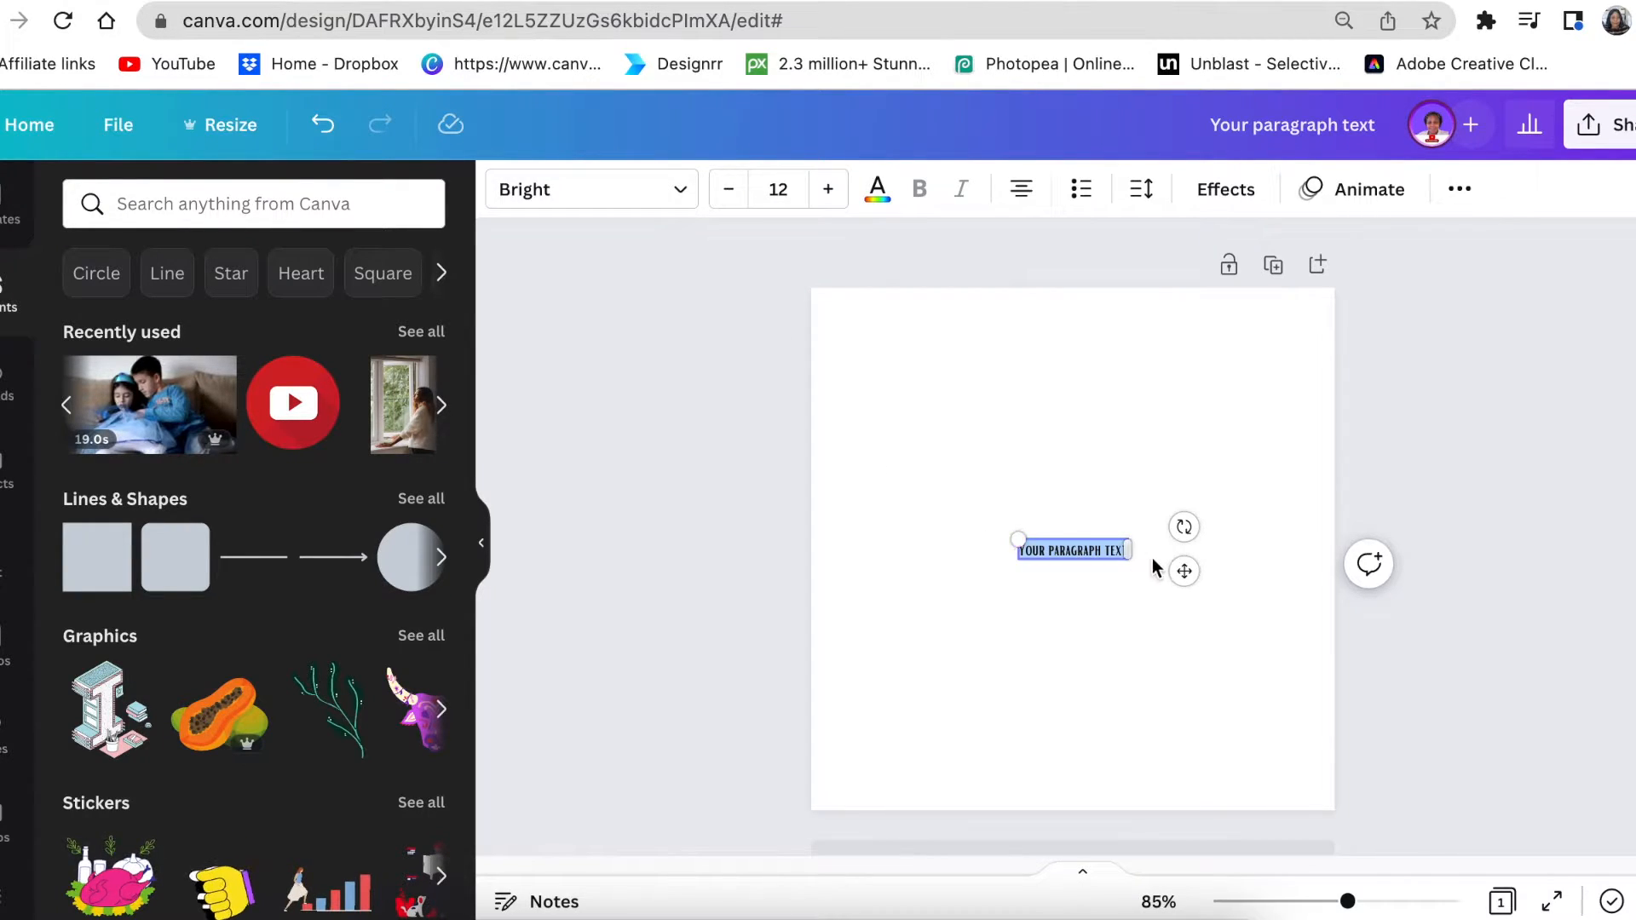
Resize the text box, set it to Abril Fatface, and type 'Glamour Girls' at size 47.3
drag(1127, 549, 1064, 577)
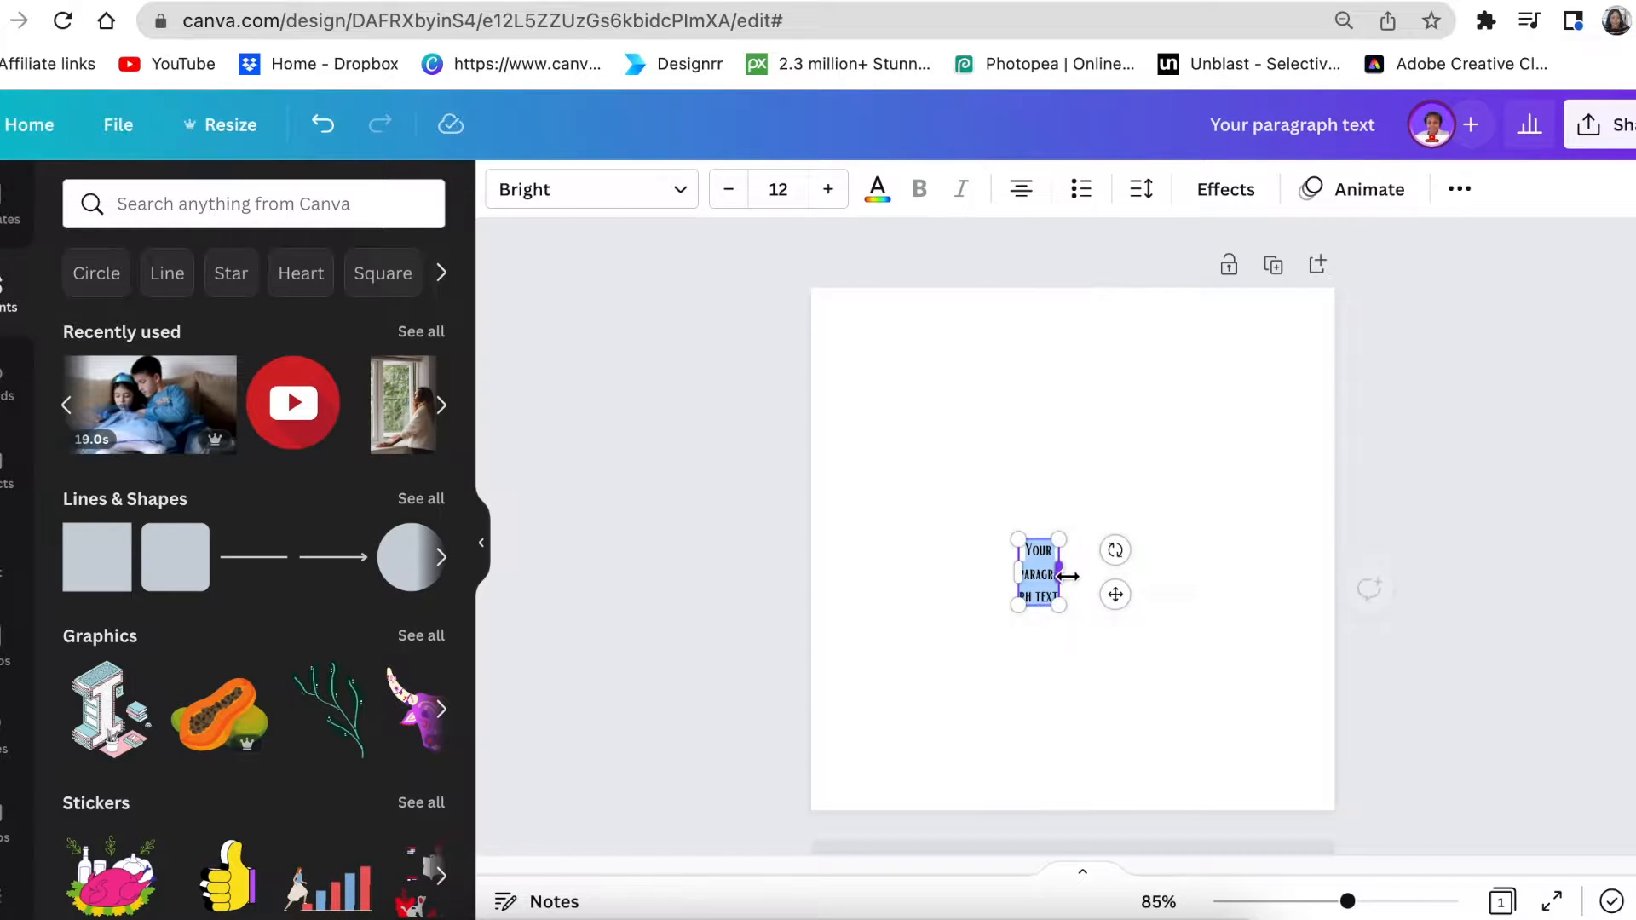
drag(1062, 575, 1167, 549)
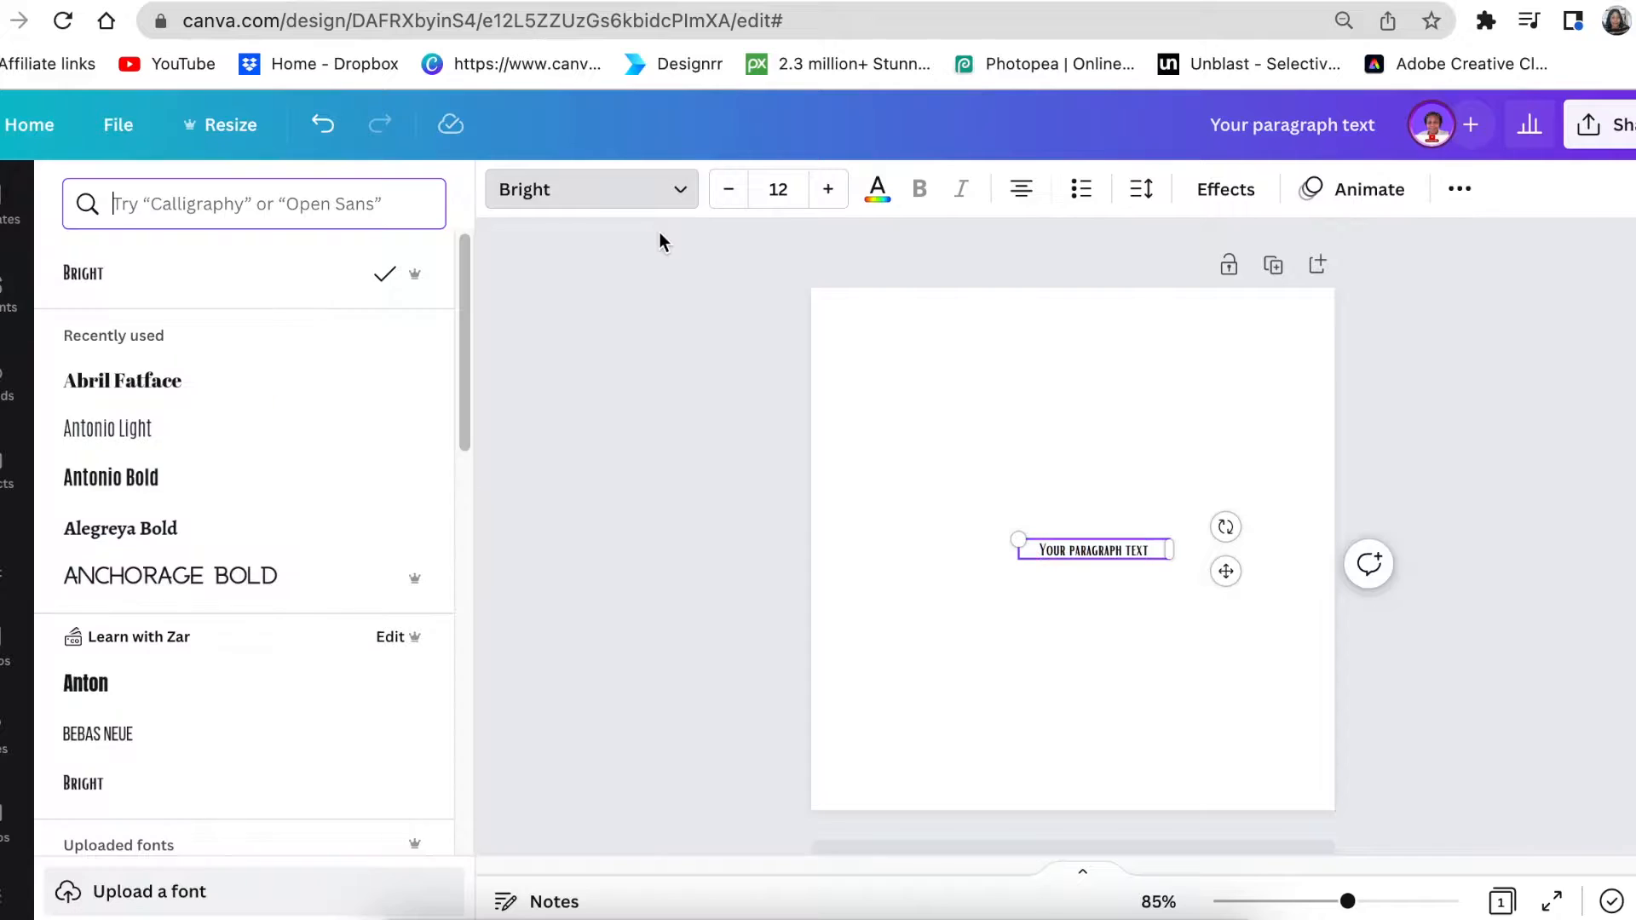
click(122, 380)
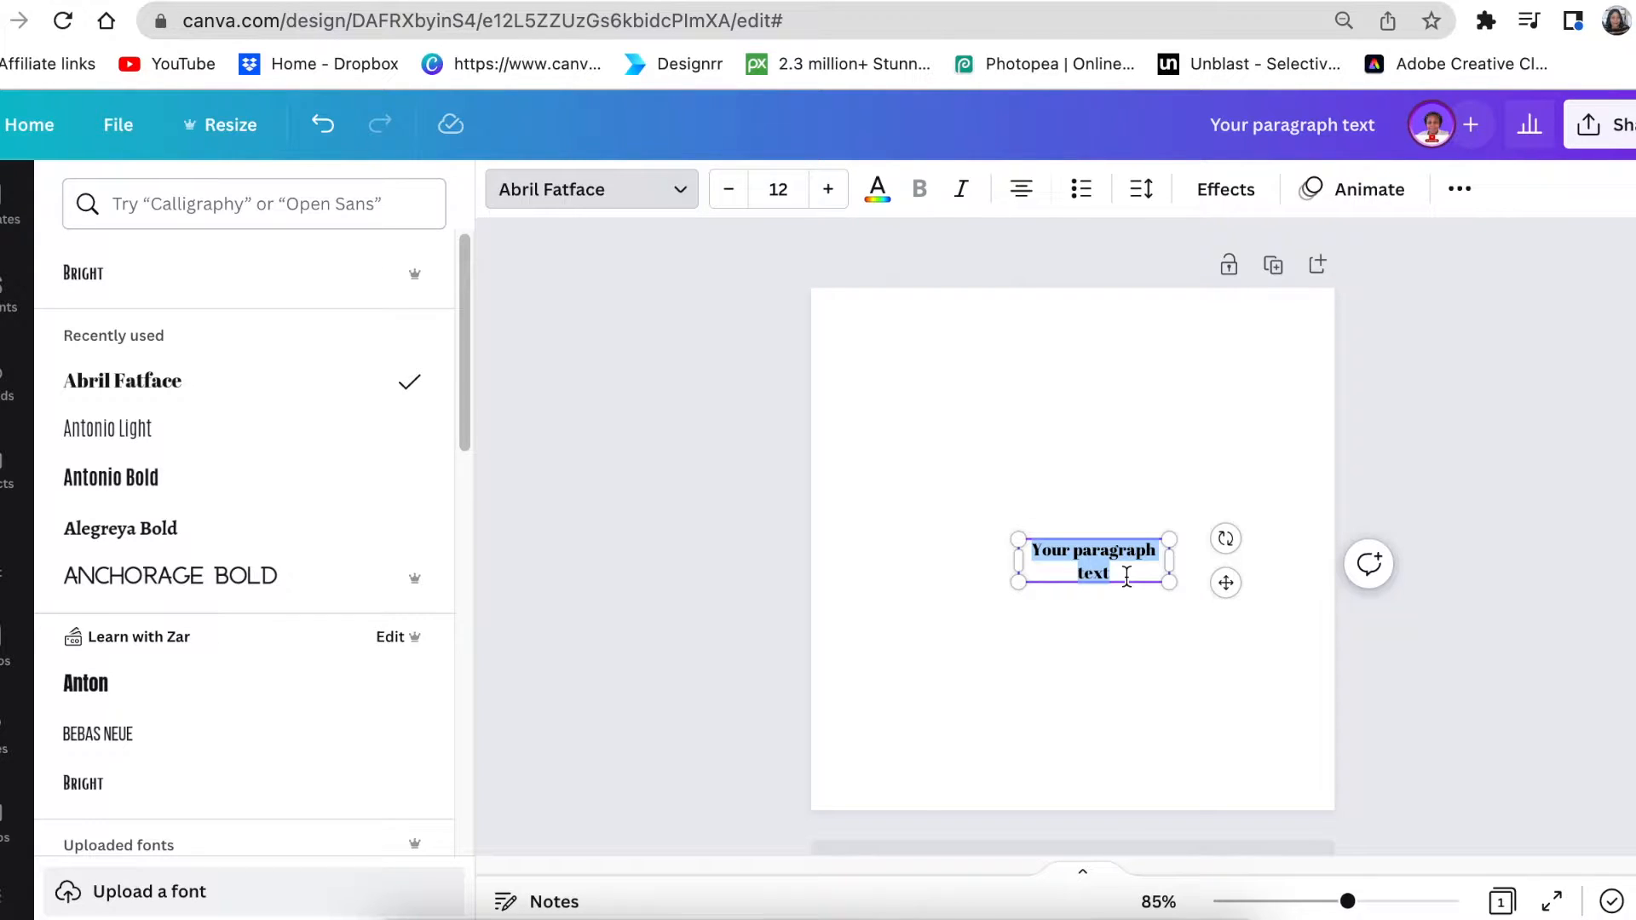
text(GL)
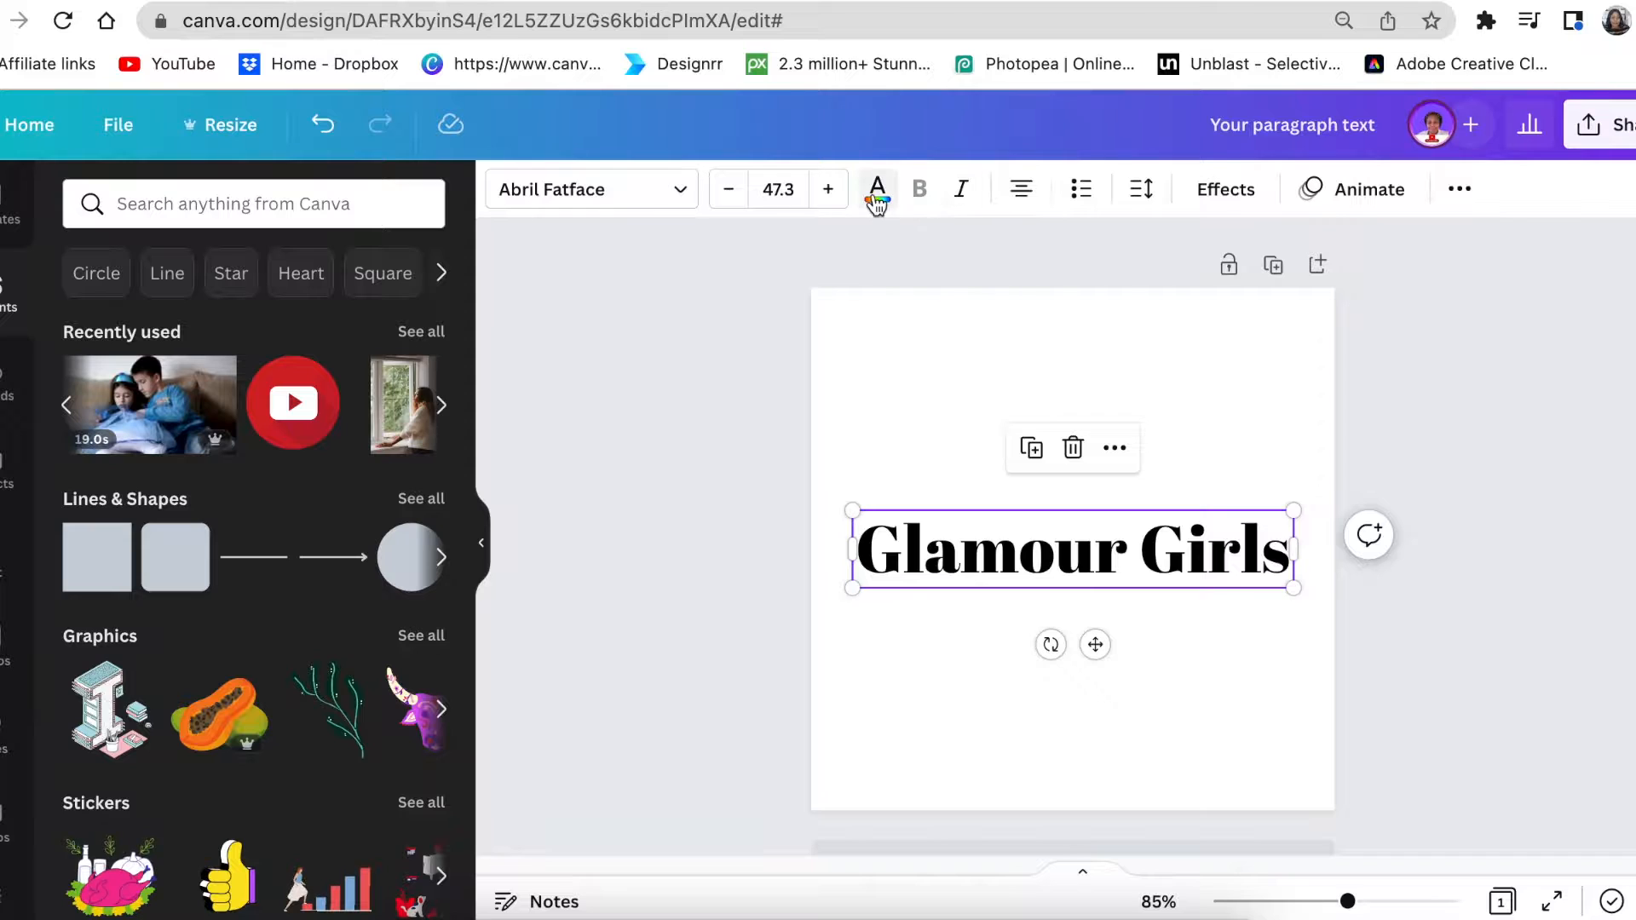
Make the shape behind the white title pink and stretch it to fit the words
click(877, 189)
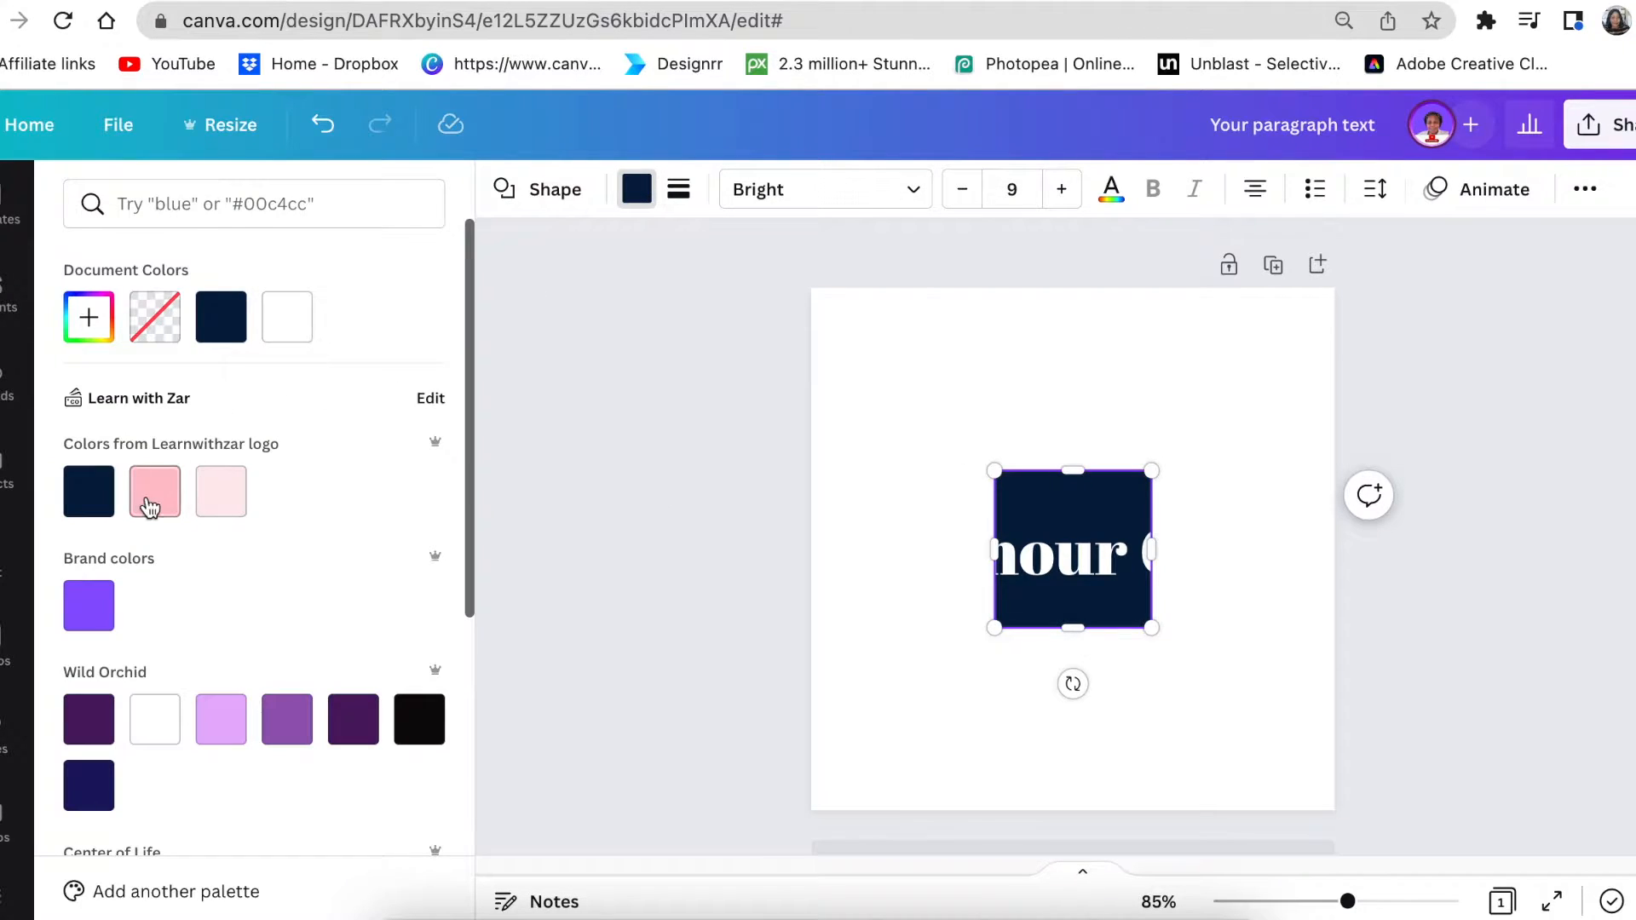
click(154, 492)
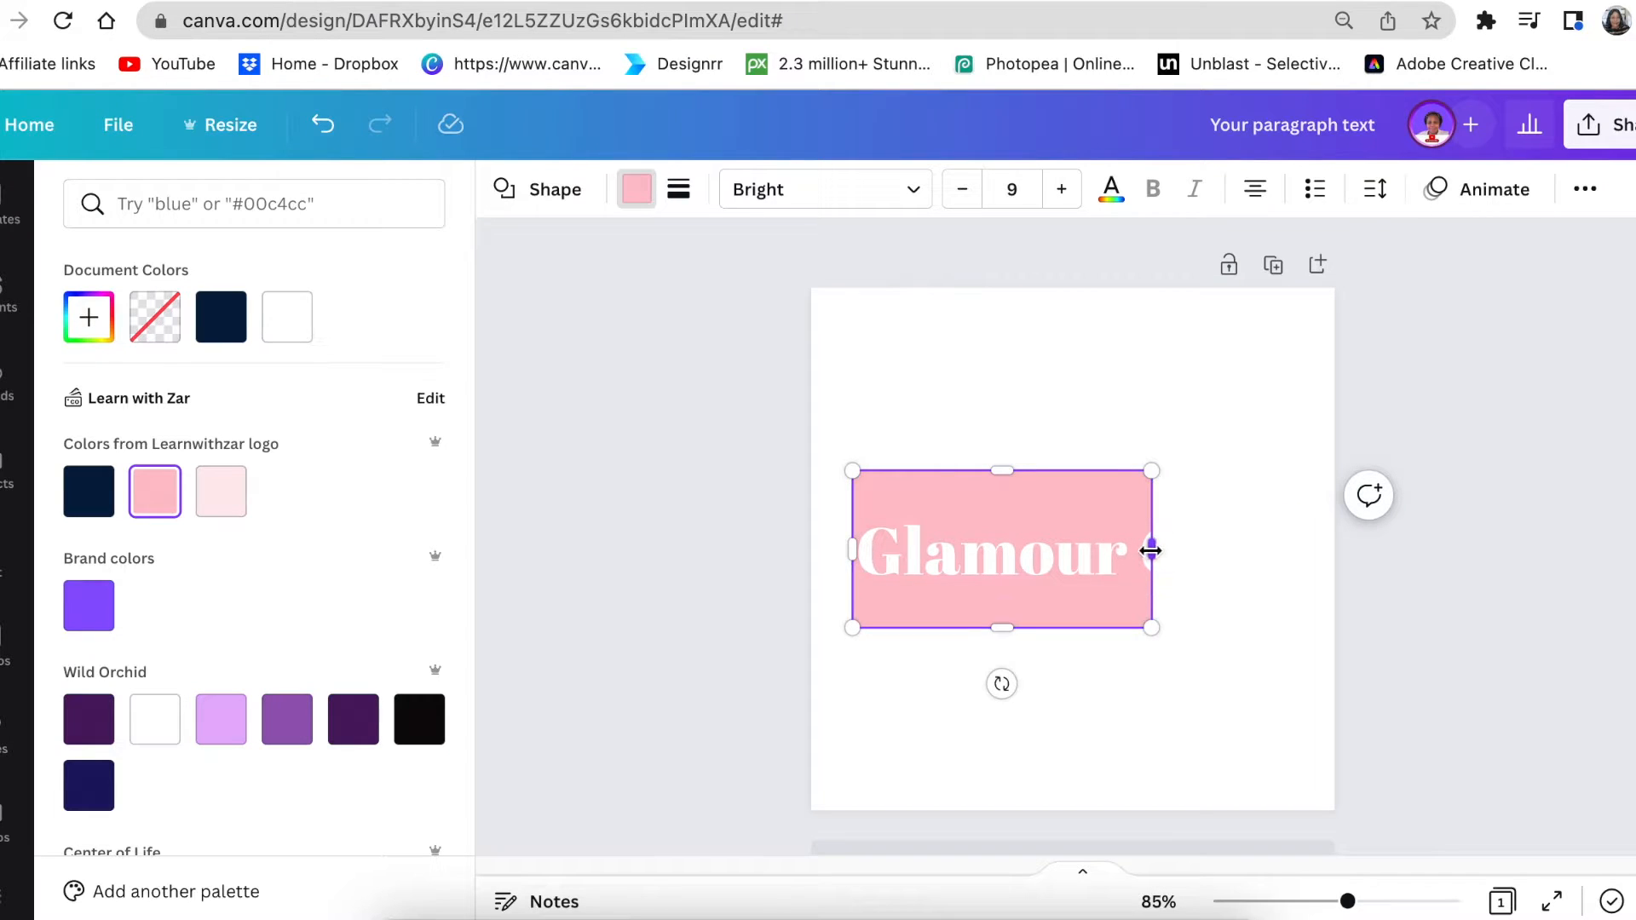
drag(1152, 550, 1309, 550)
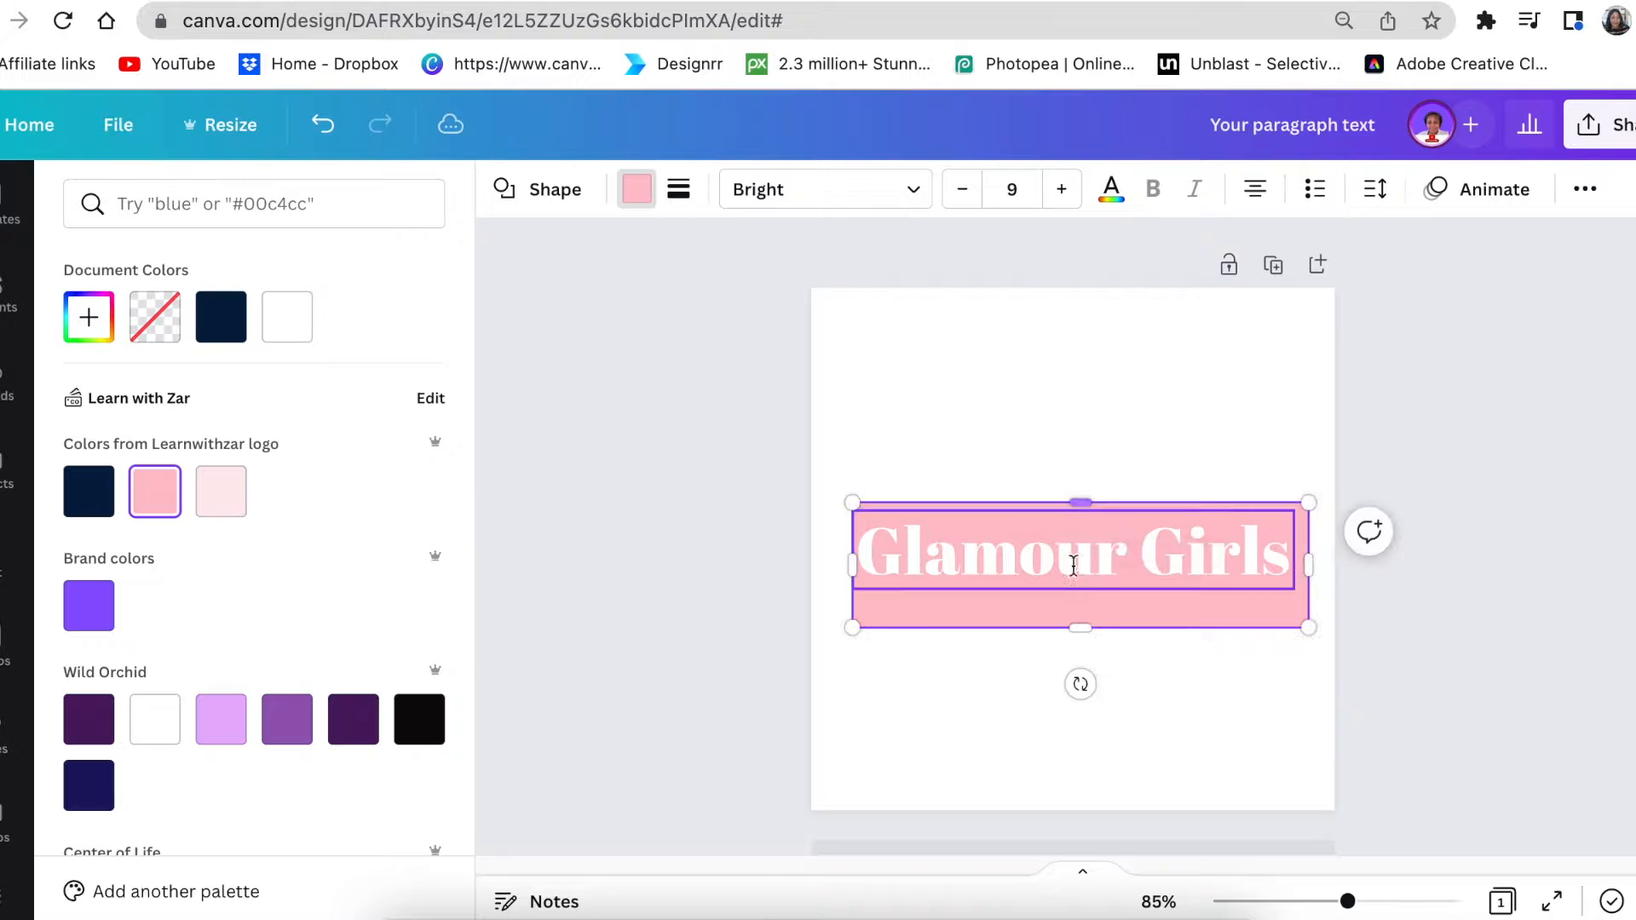
drag(1079, 627, 1080, 606)
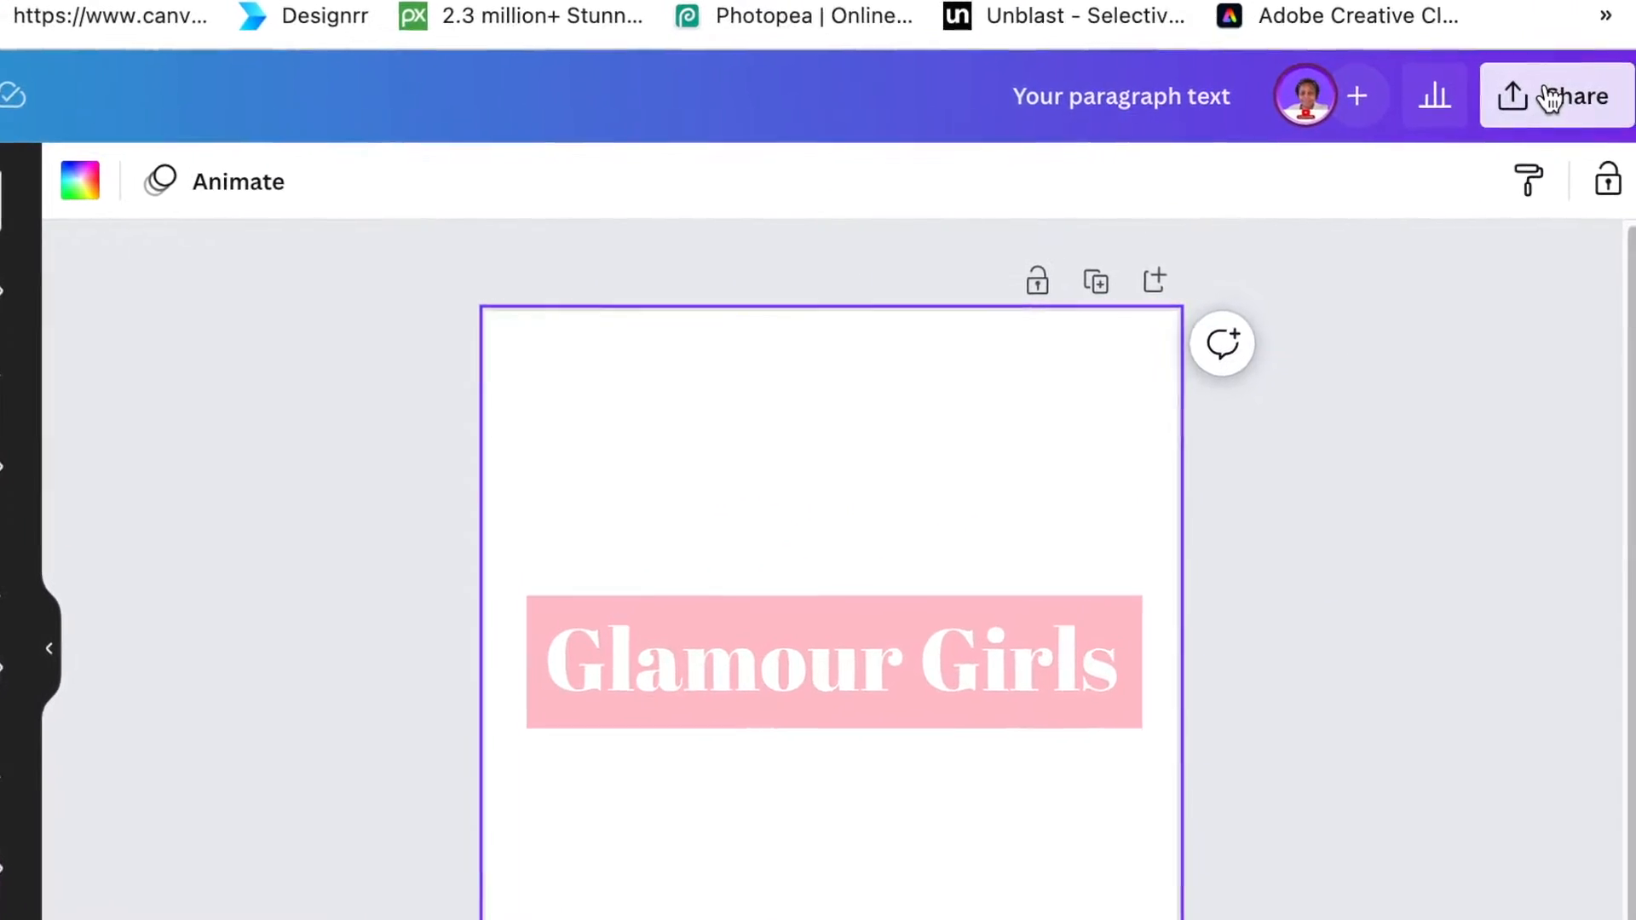
Download the pink Glamour Girls design as a PNG via Share
click(1555, 95)
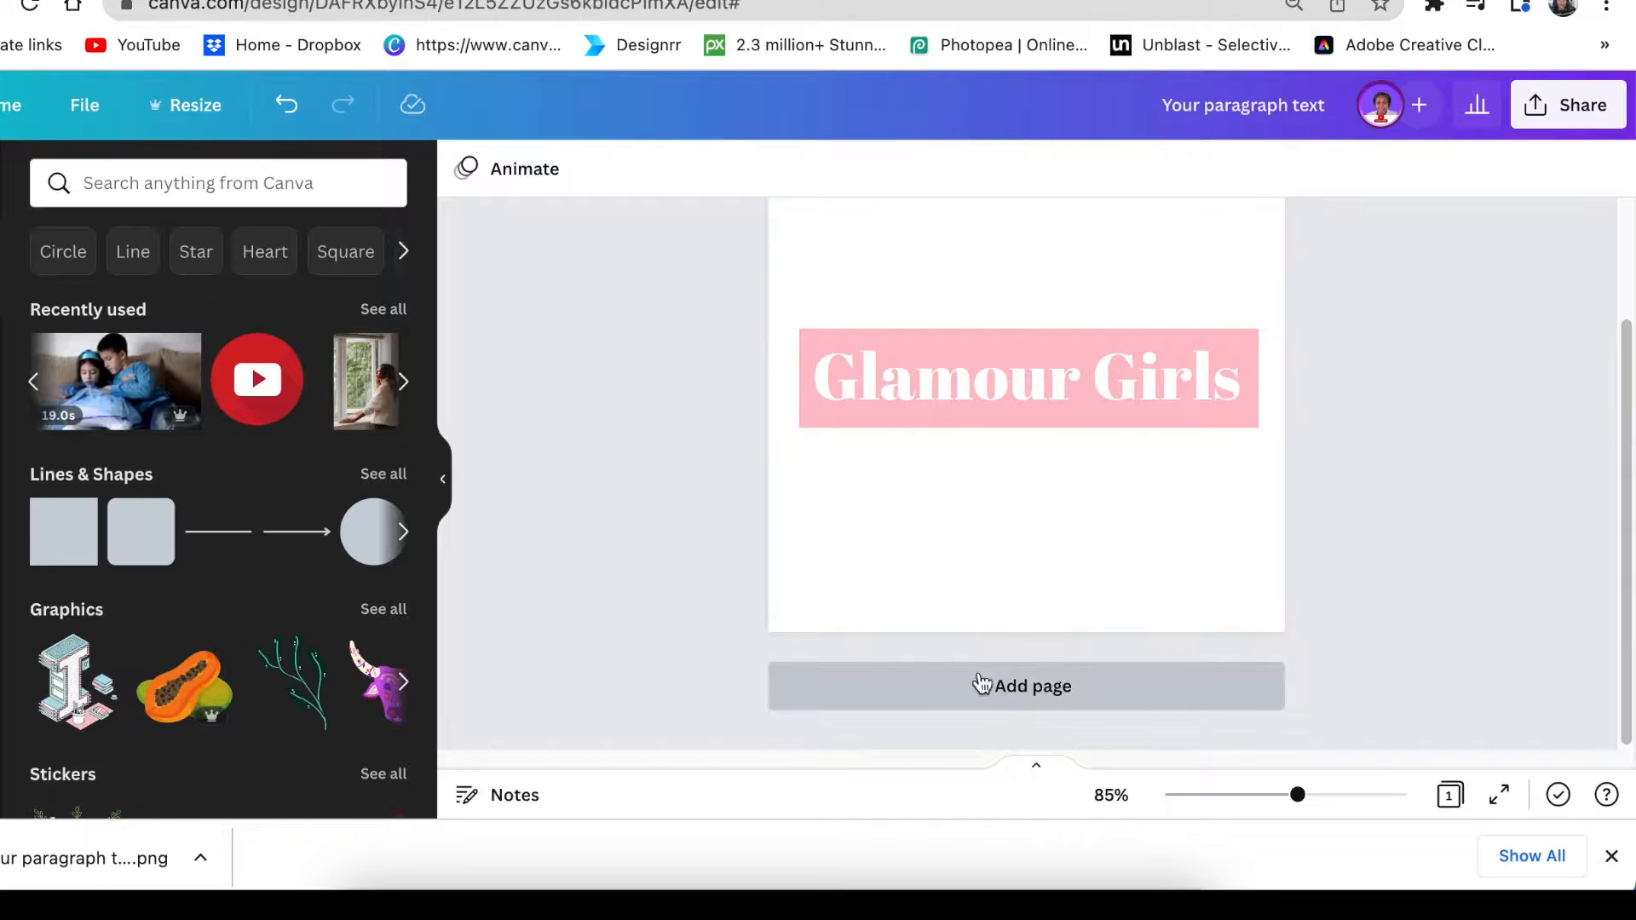
Add page 2 holding the downloaded Glamour Girls PNG, with a black background
click(1026, 685)
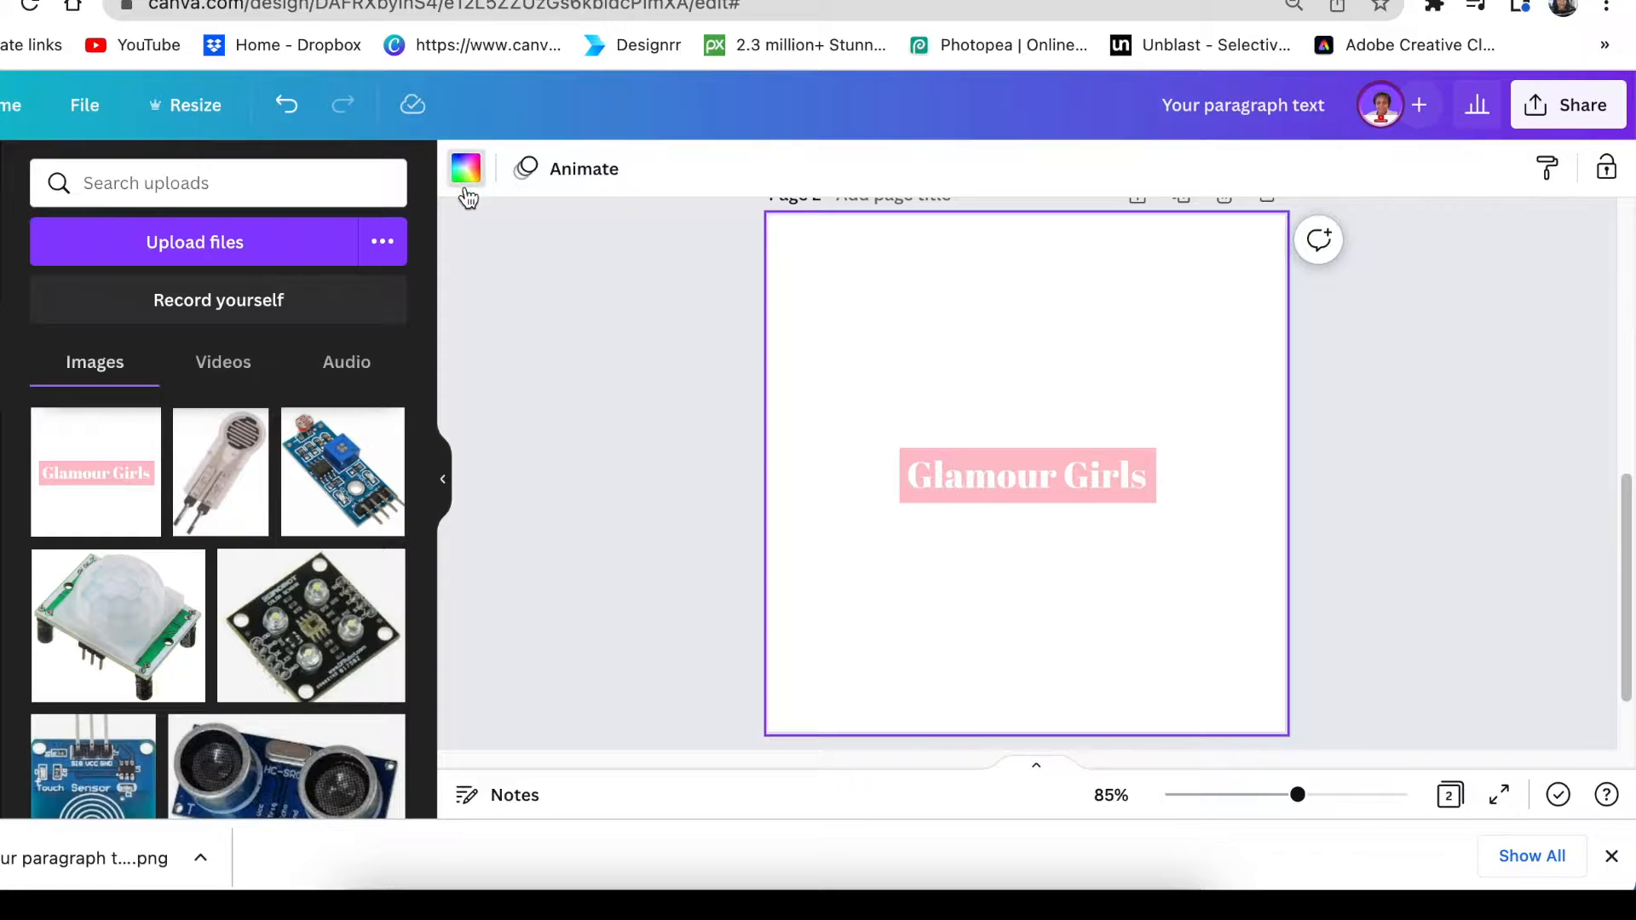
click(464, 168)
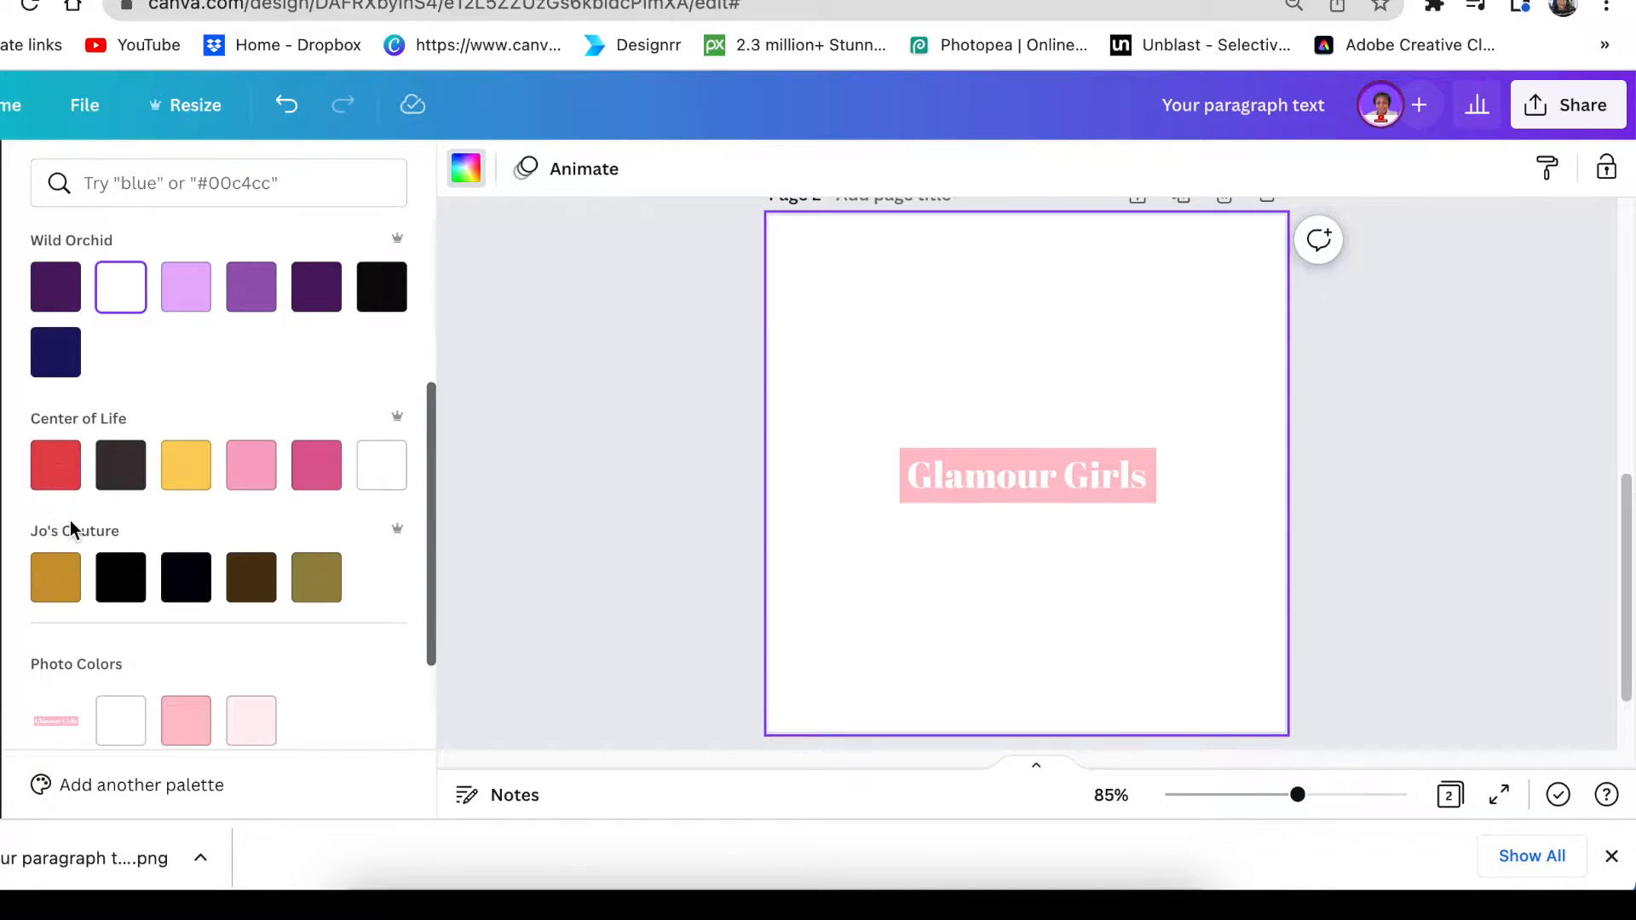
click(56, 500)
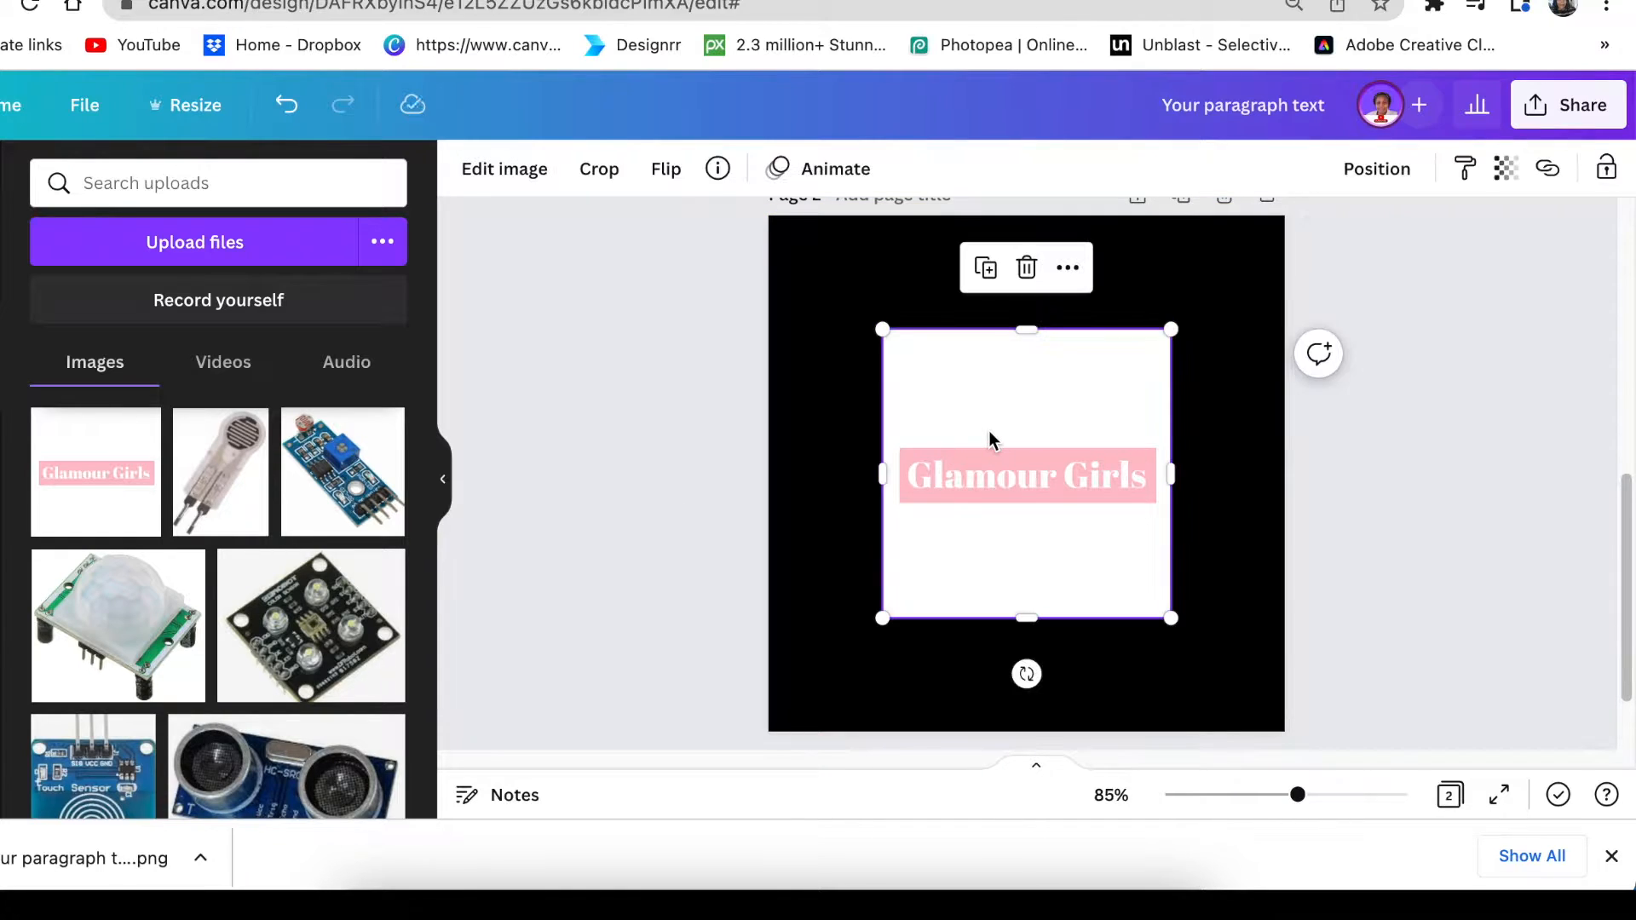
Apply BG Remover to the Glamour Girls image, then start manual background refinement
click(504, 169)
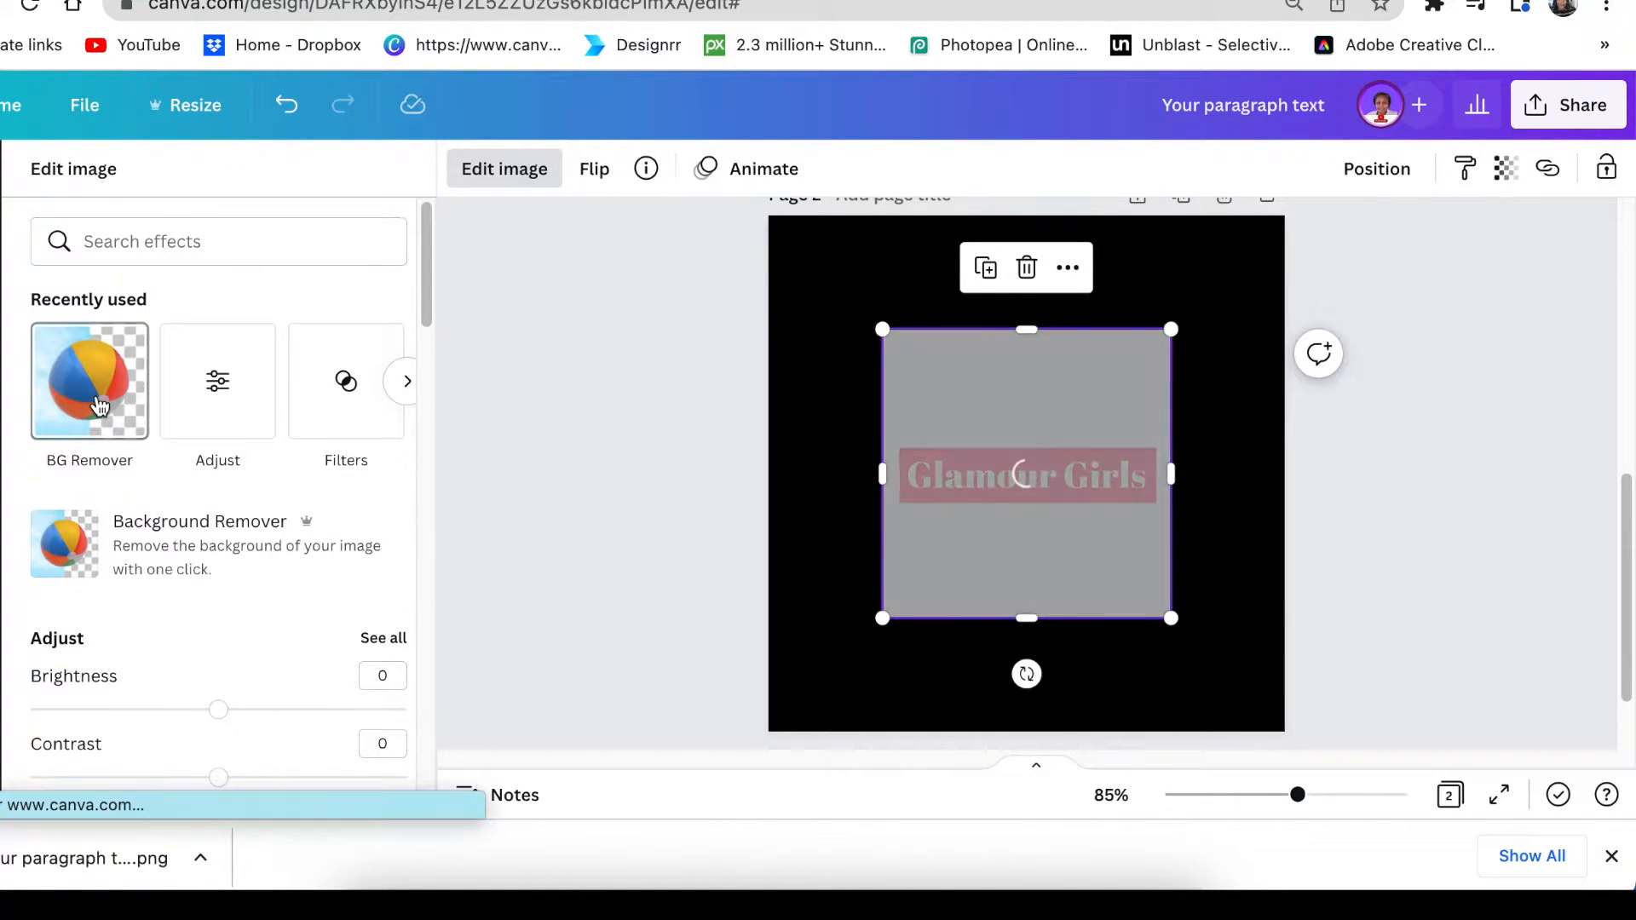
click(89, 380)
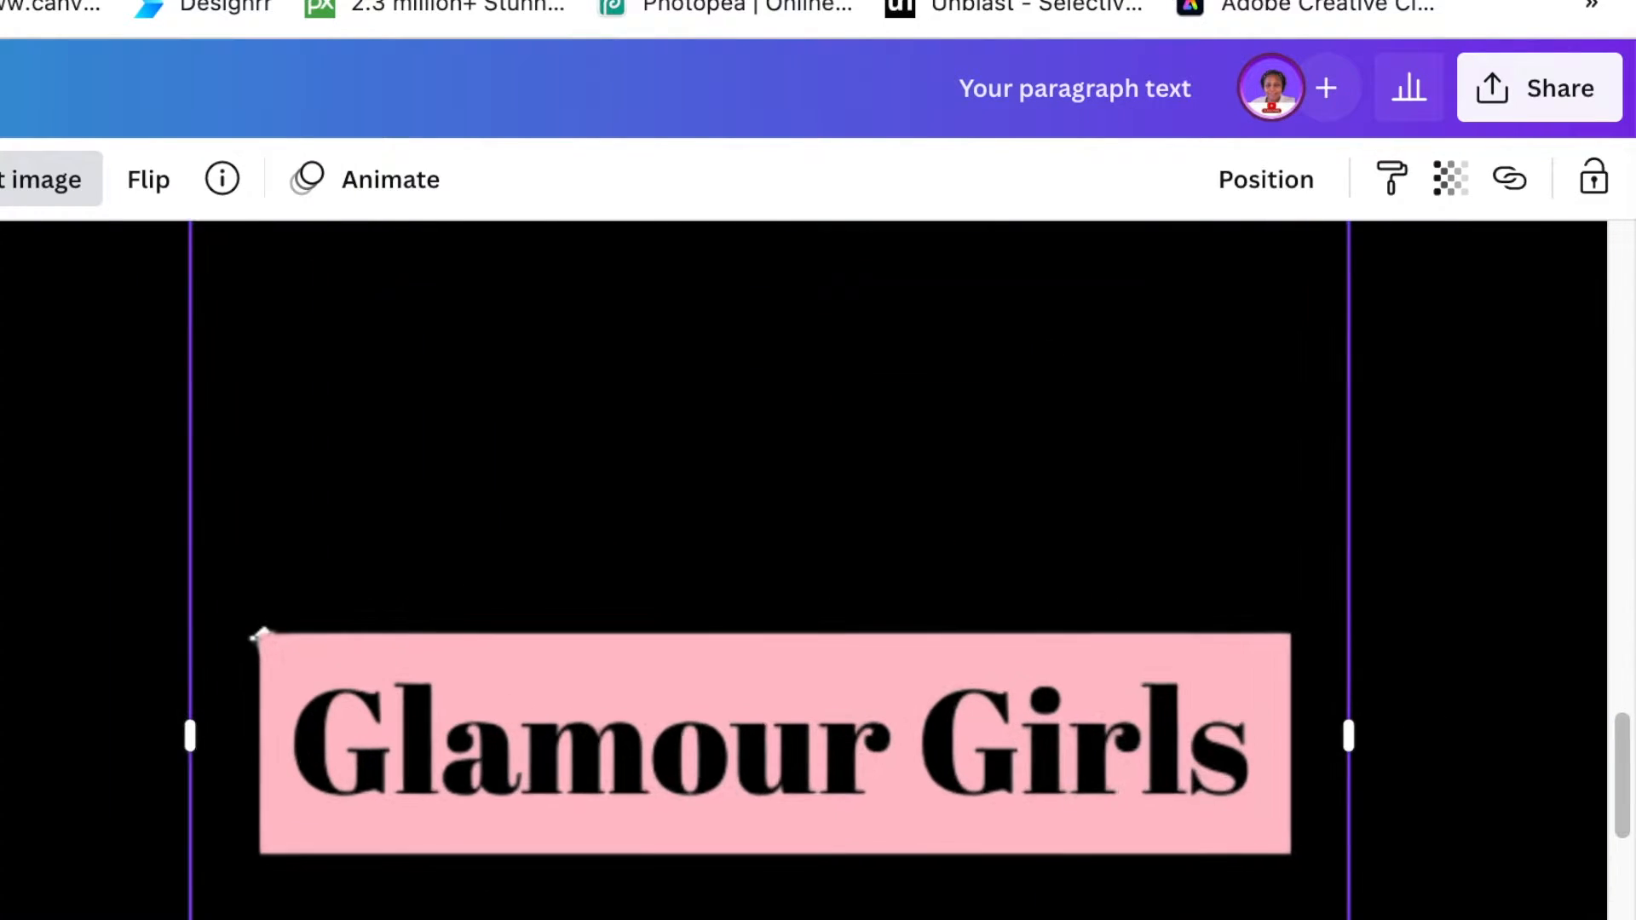
click(773, 740)
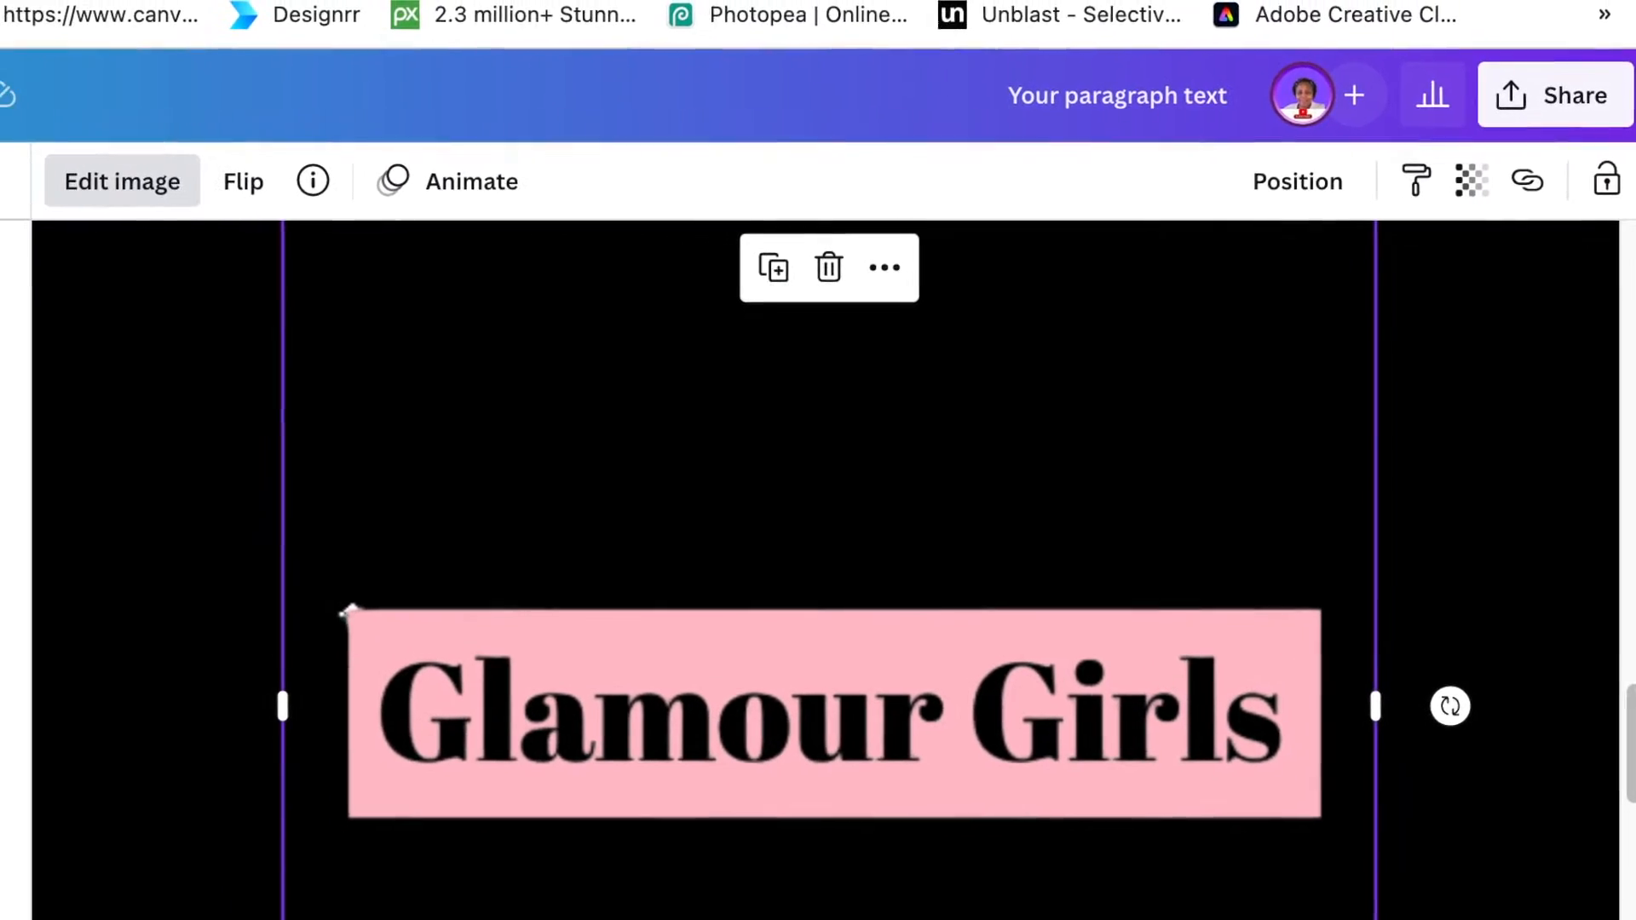
click(121, 180)
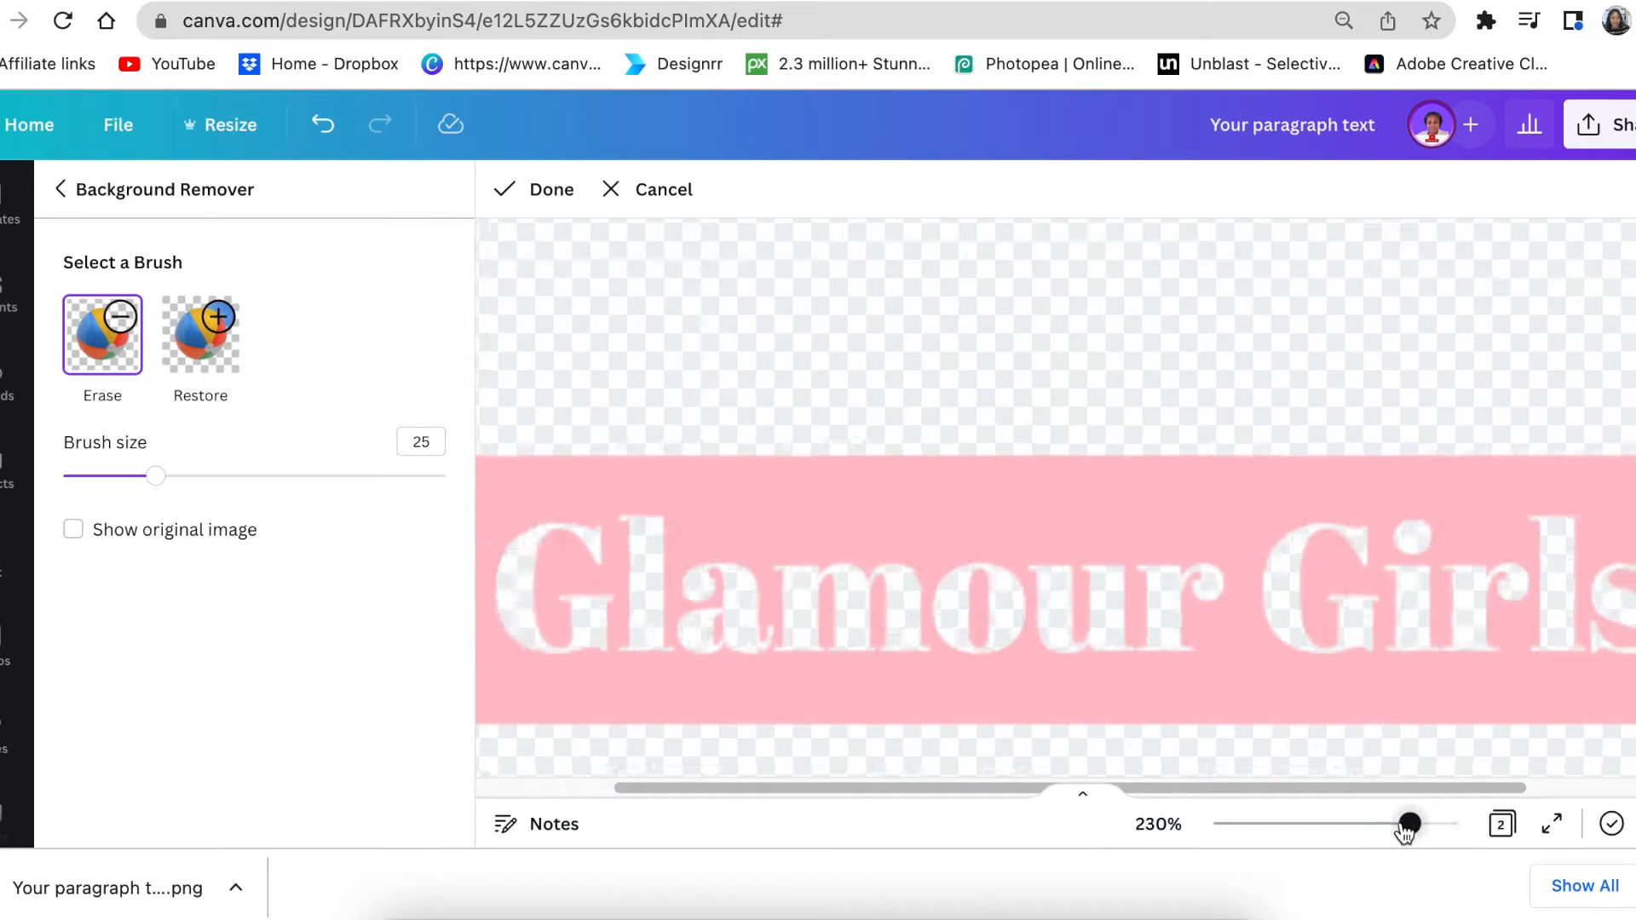
Zoom out to the whole title and shrink the eraser brush to size 9
drag(1409, 823, 1389, 823)
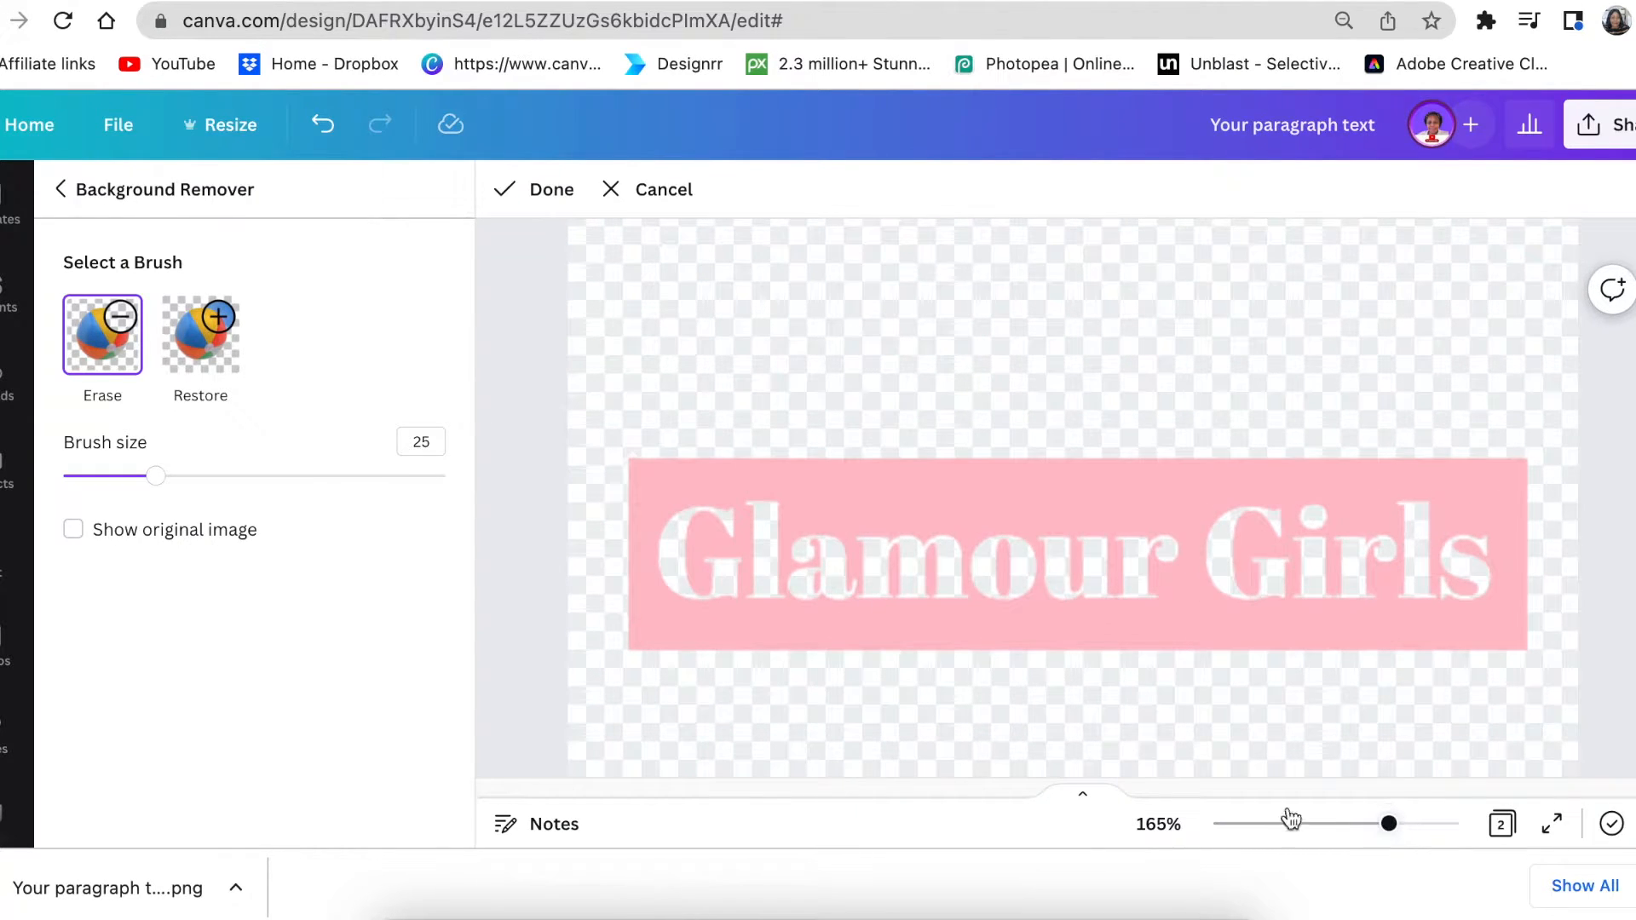
drag(154, 475, 112, 476)
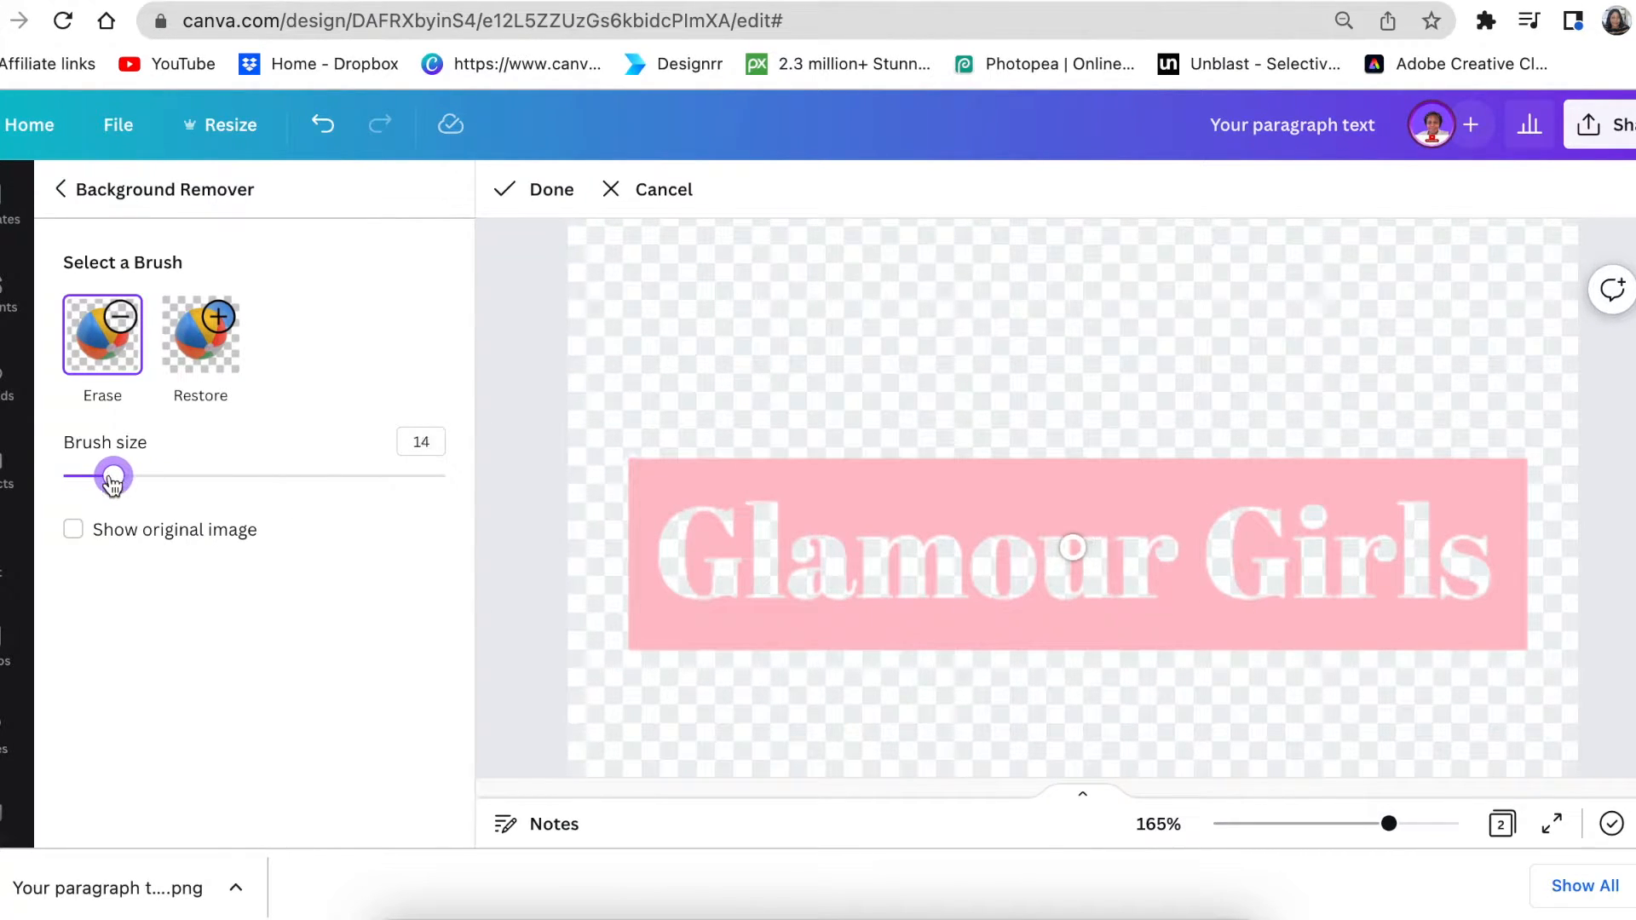
drag(113, 475, 92, 476)
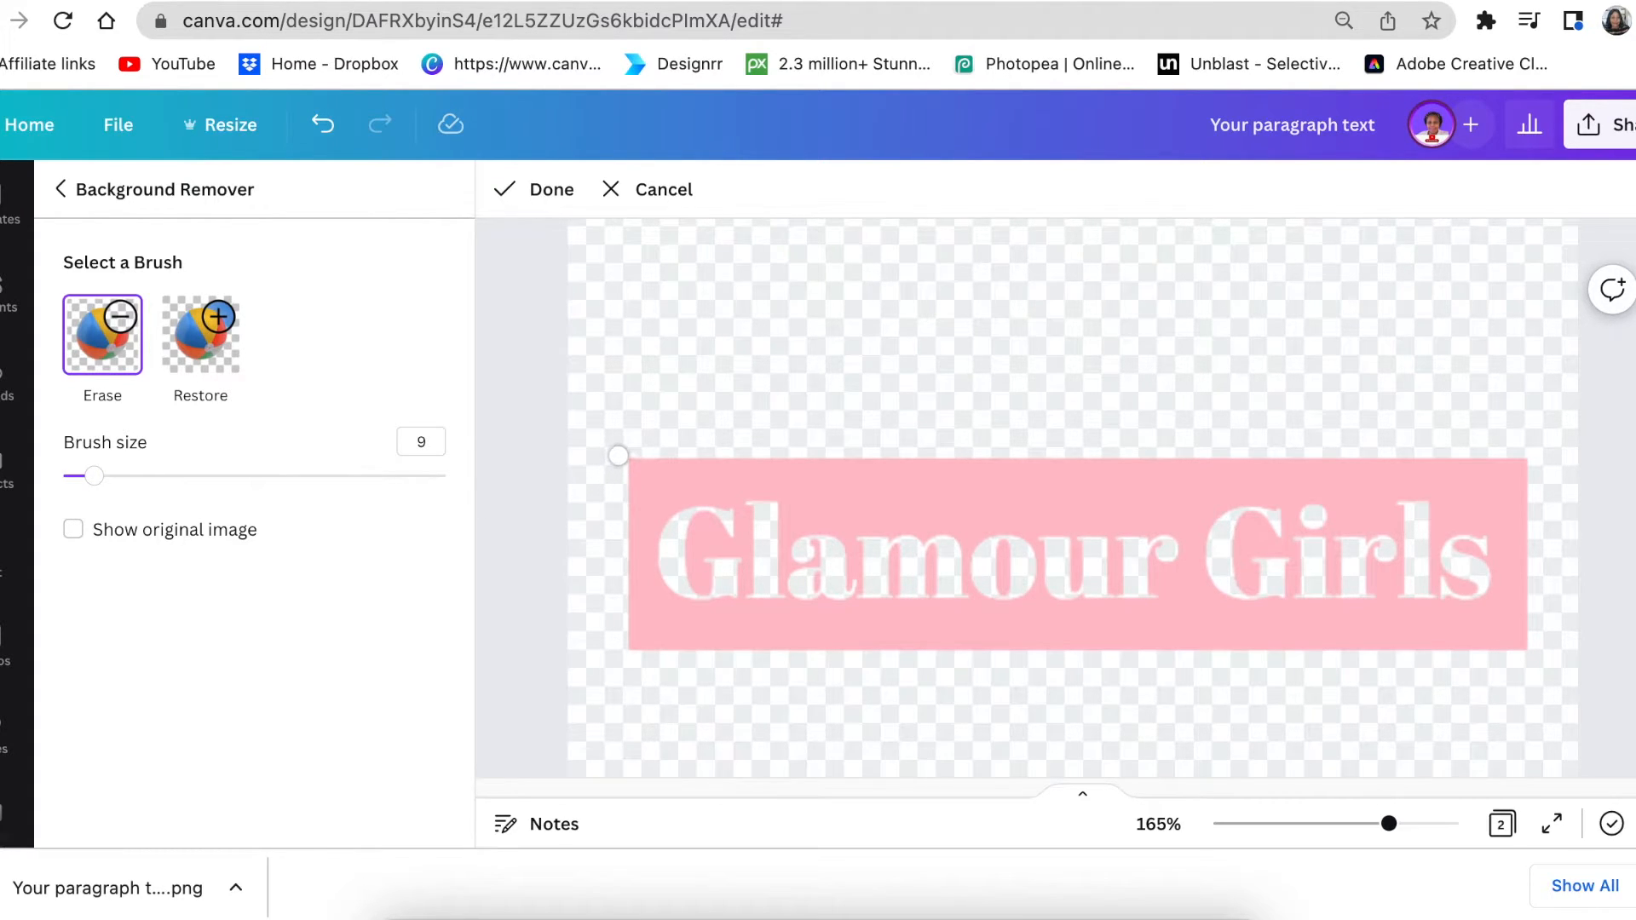
mouse_move(631, 449)
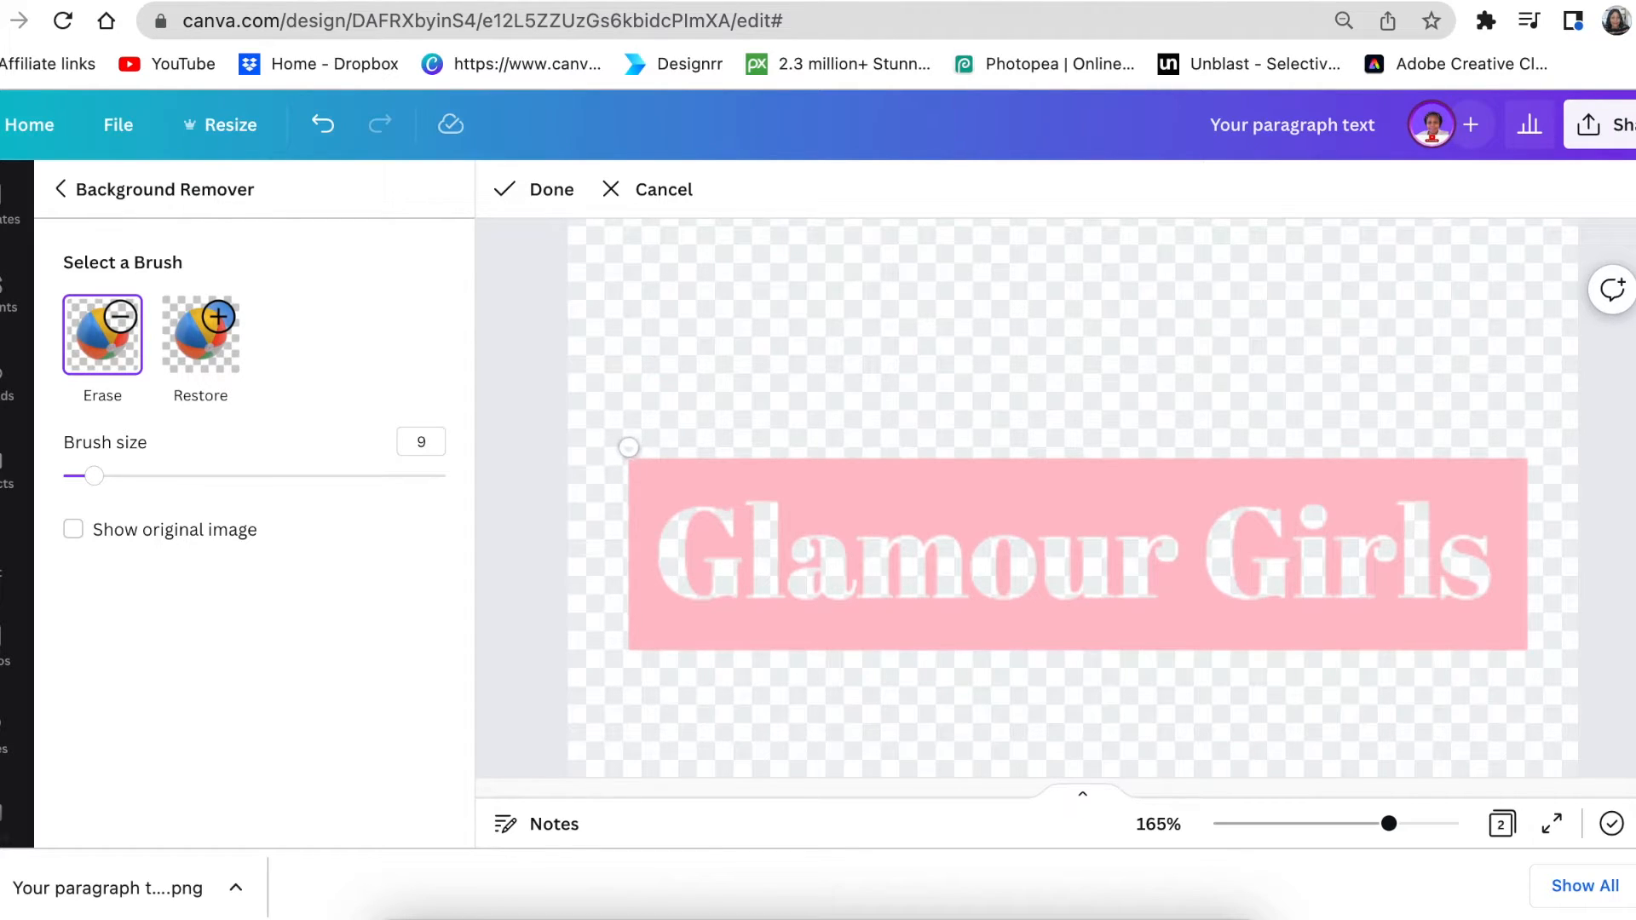
mouse_move(229, 592)
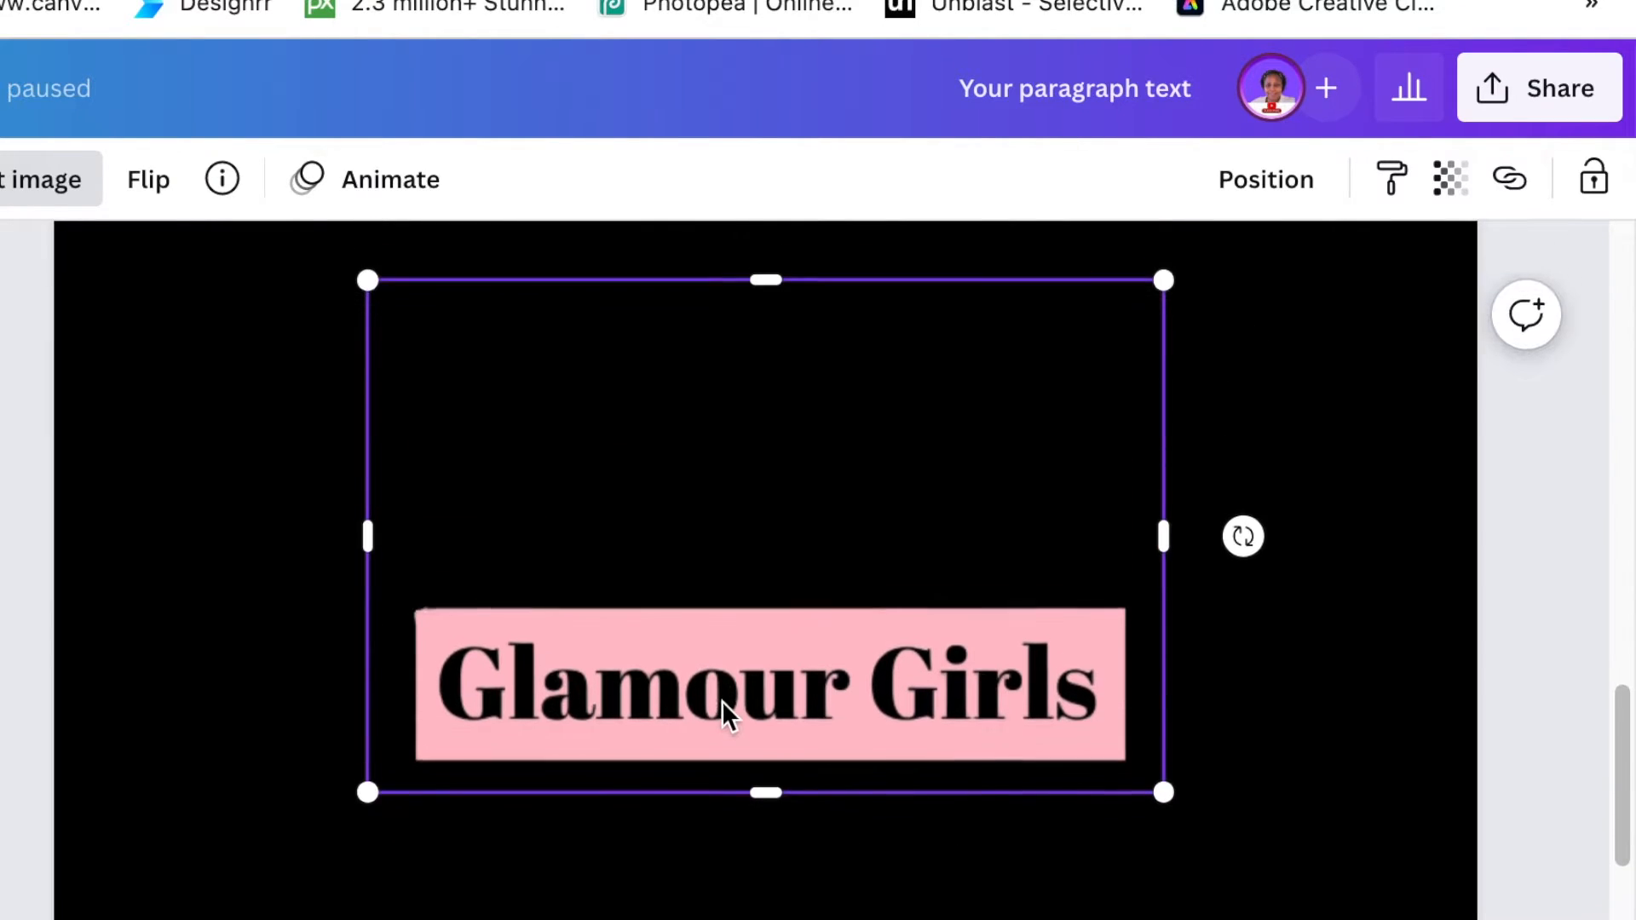
Shrink the Glamour Girls image and search Elements for 'gold glitter'
drag(763, 279, 764, 557)
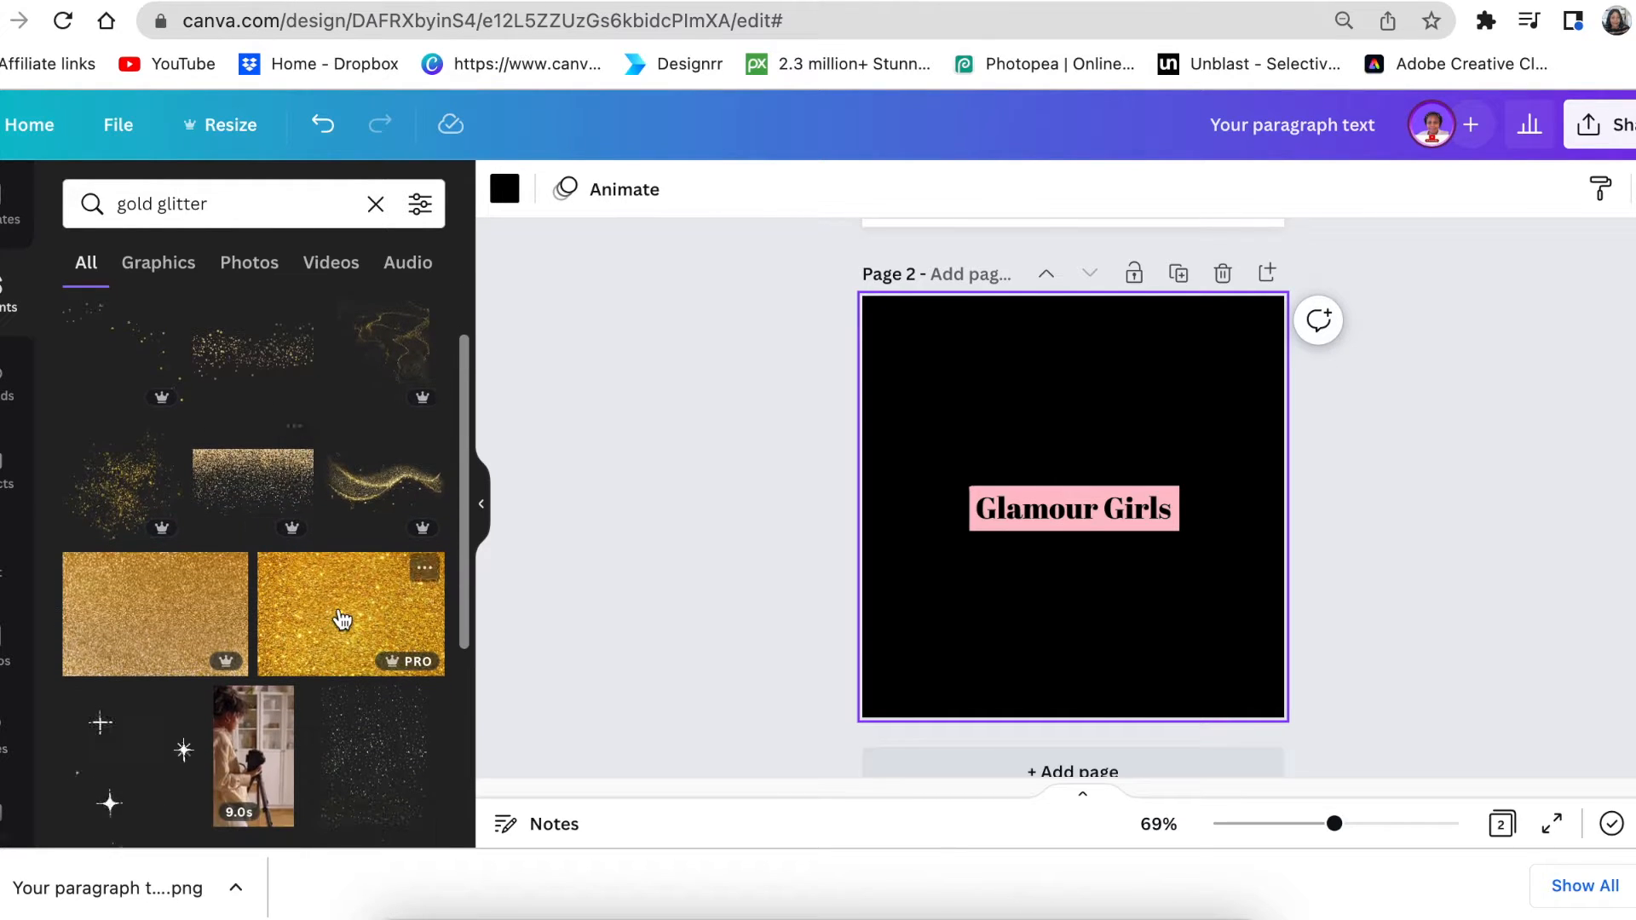
Add the bright gold glitter photo and send it behind the Glamour Girls image
scroll(down, 3)
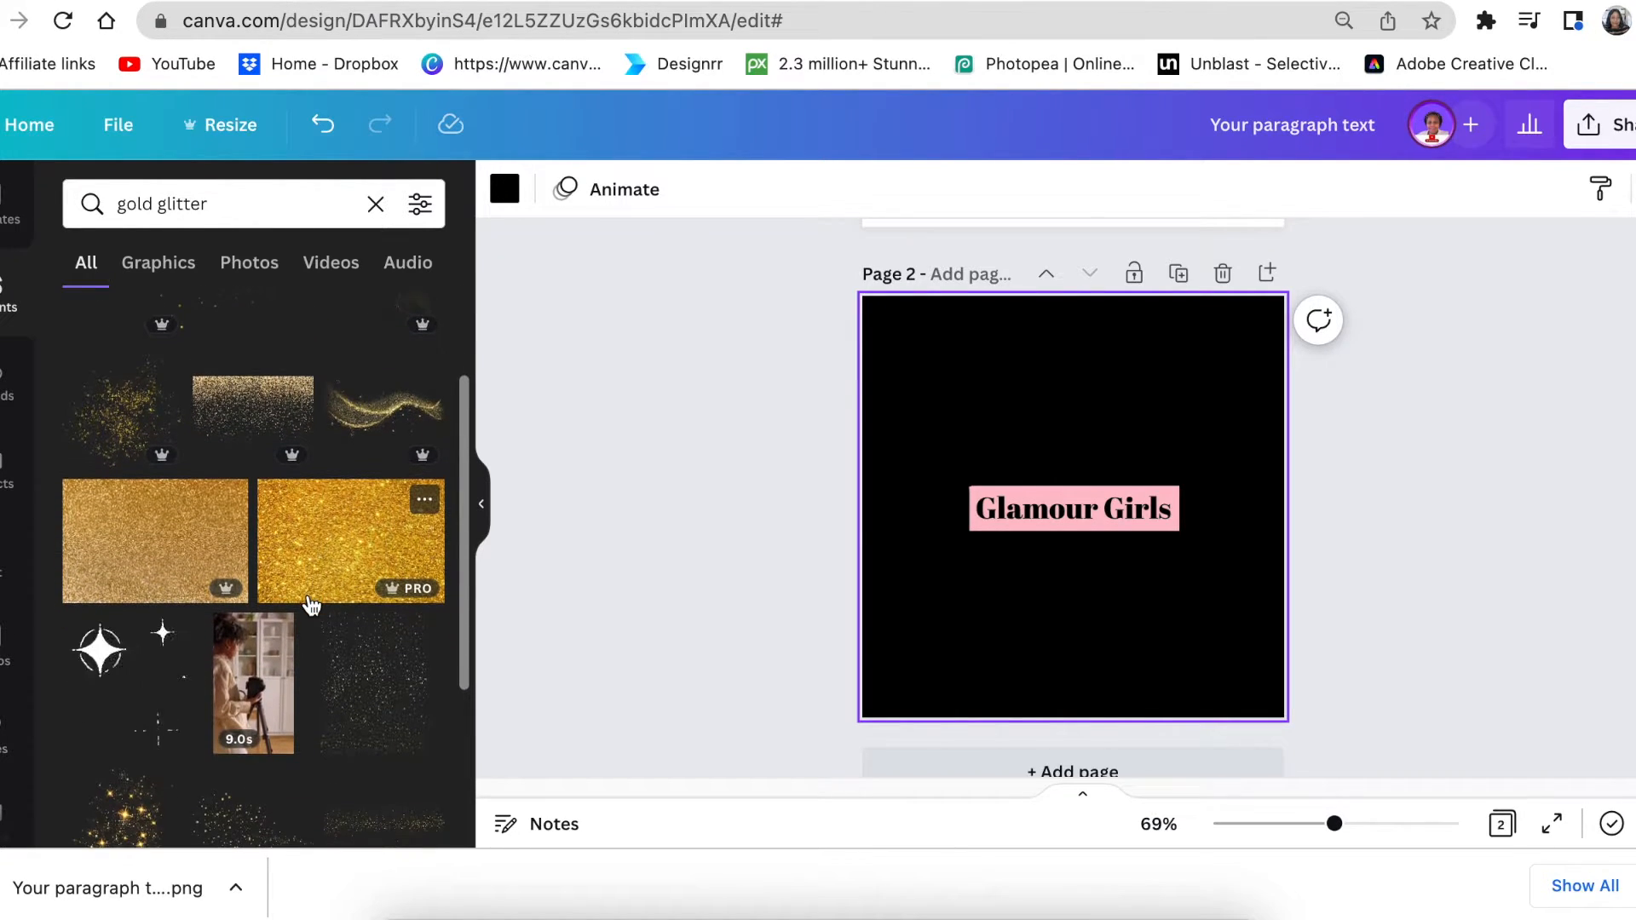
scroll(down, 3)
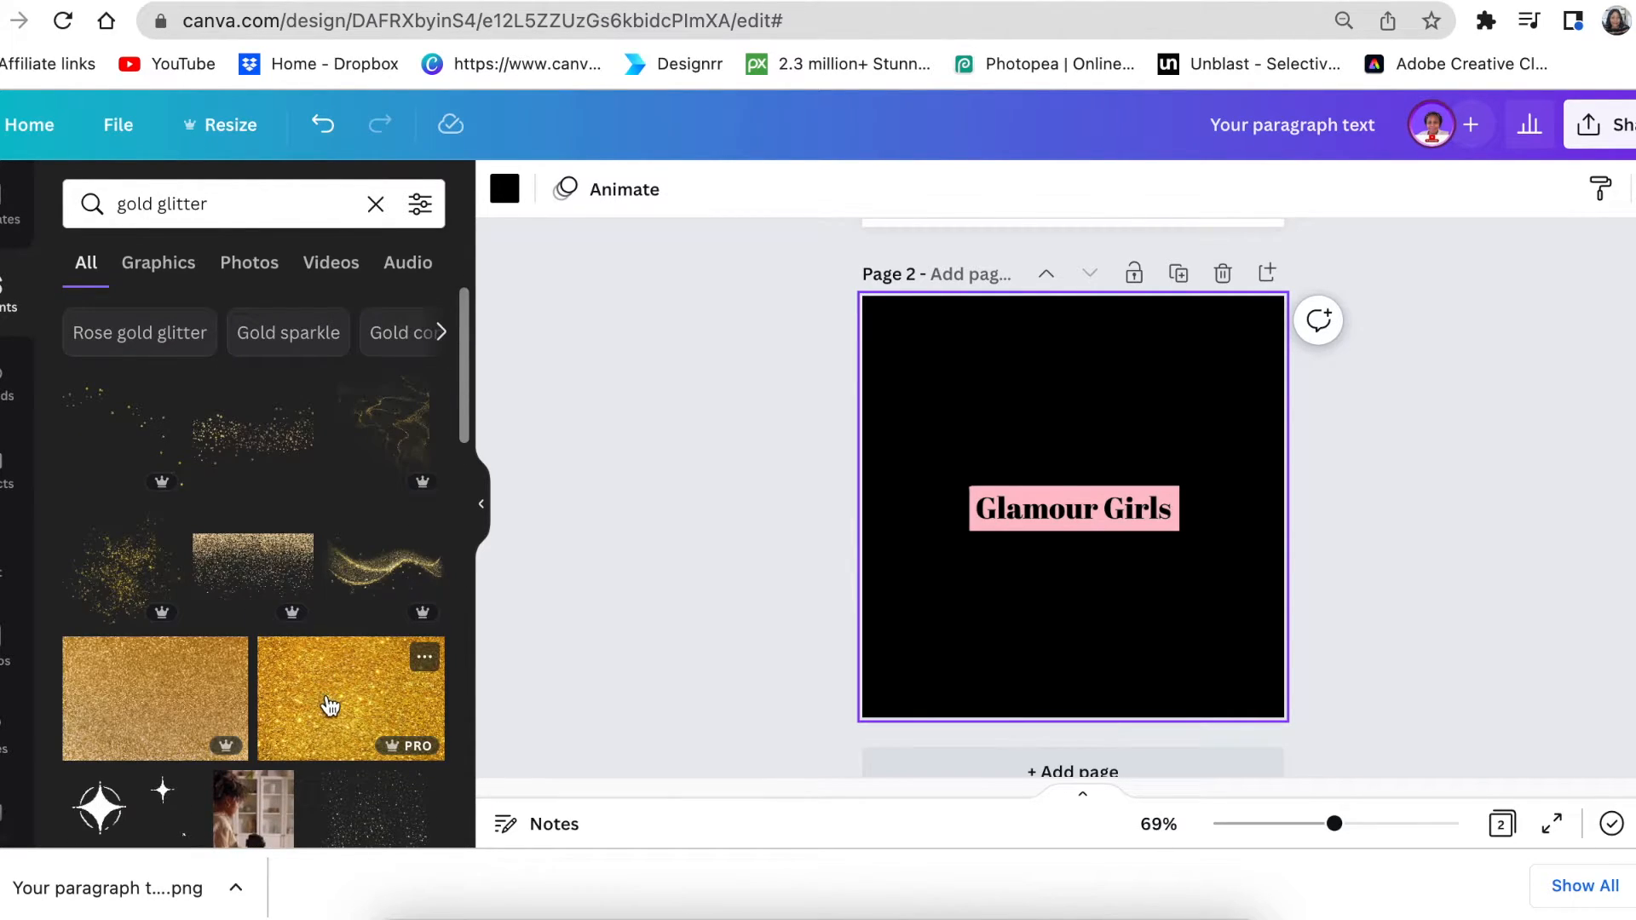
click(349, 697)
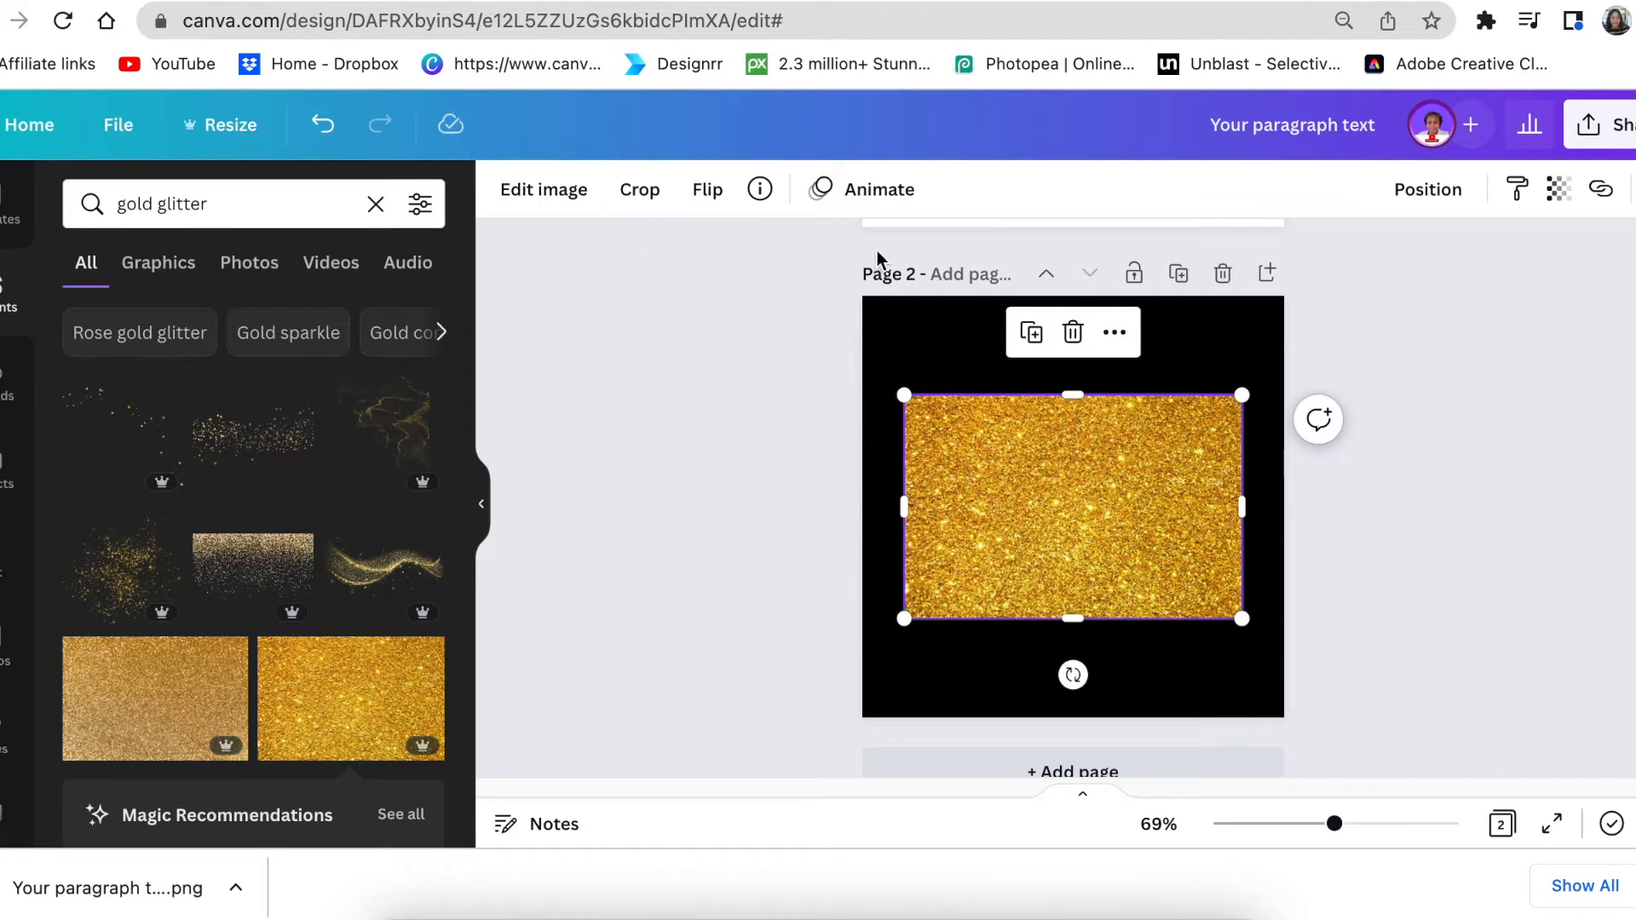
click(1427, 190)
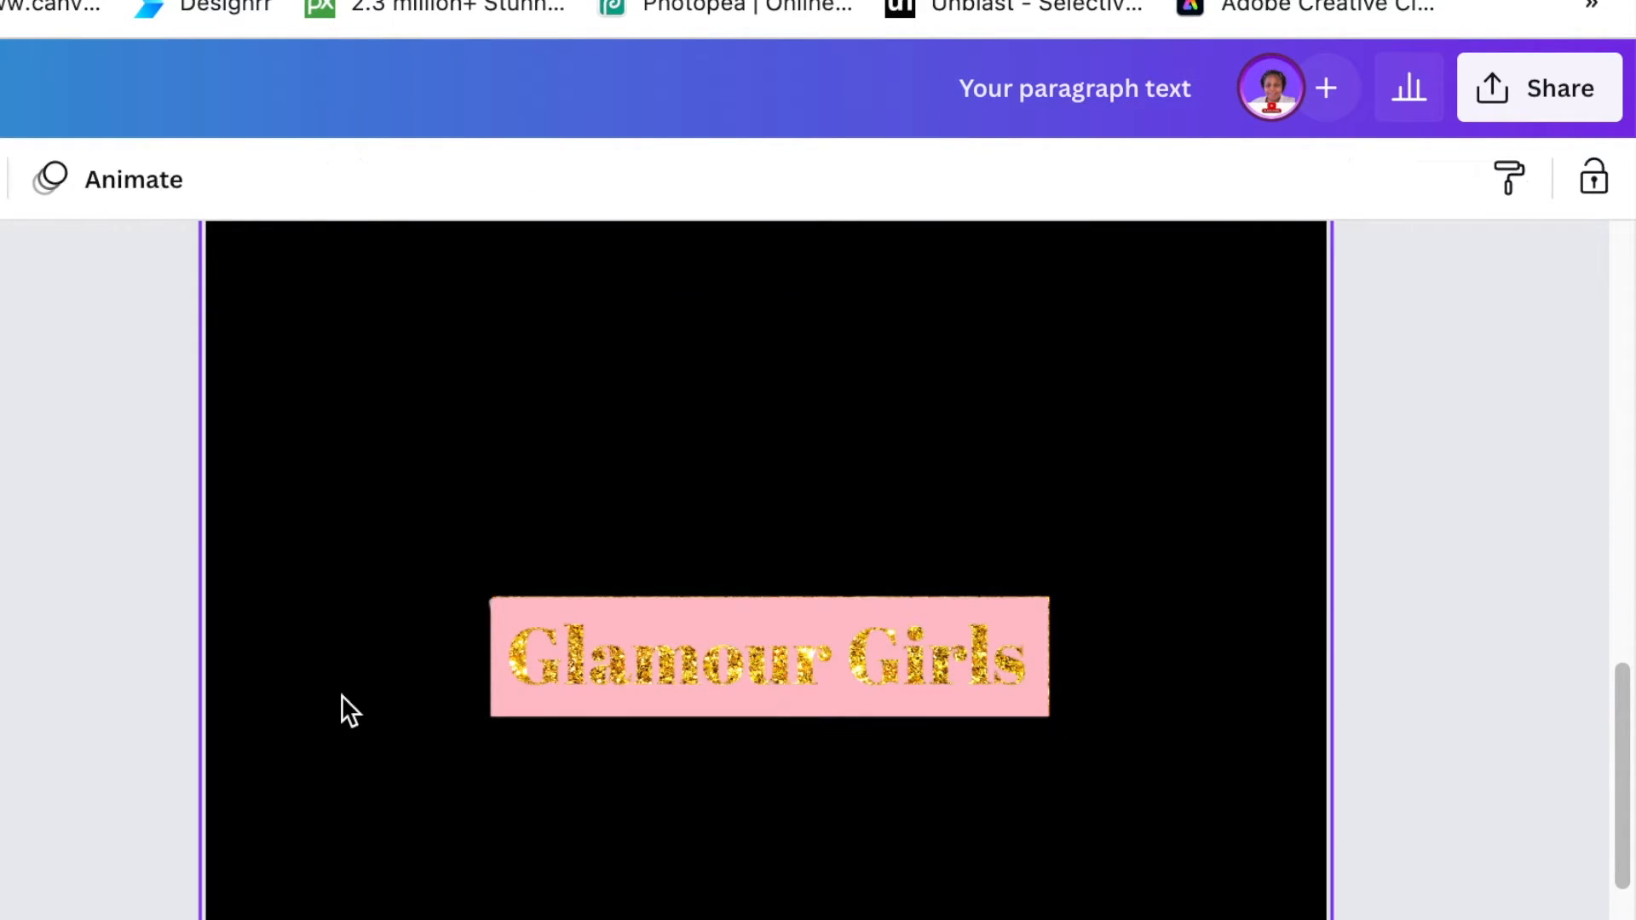
mouse_move(1002, 806)
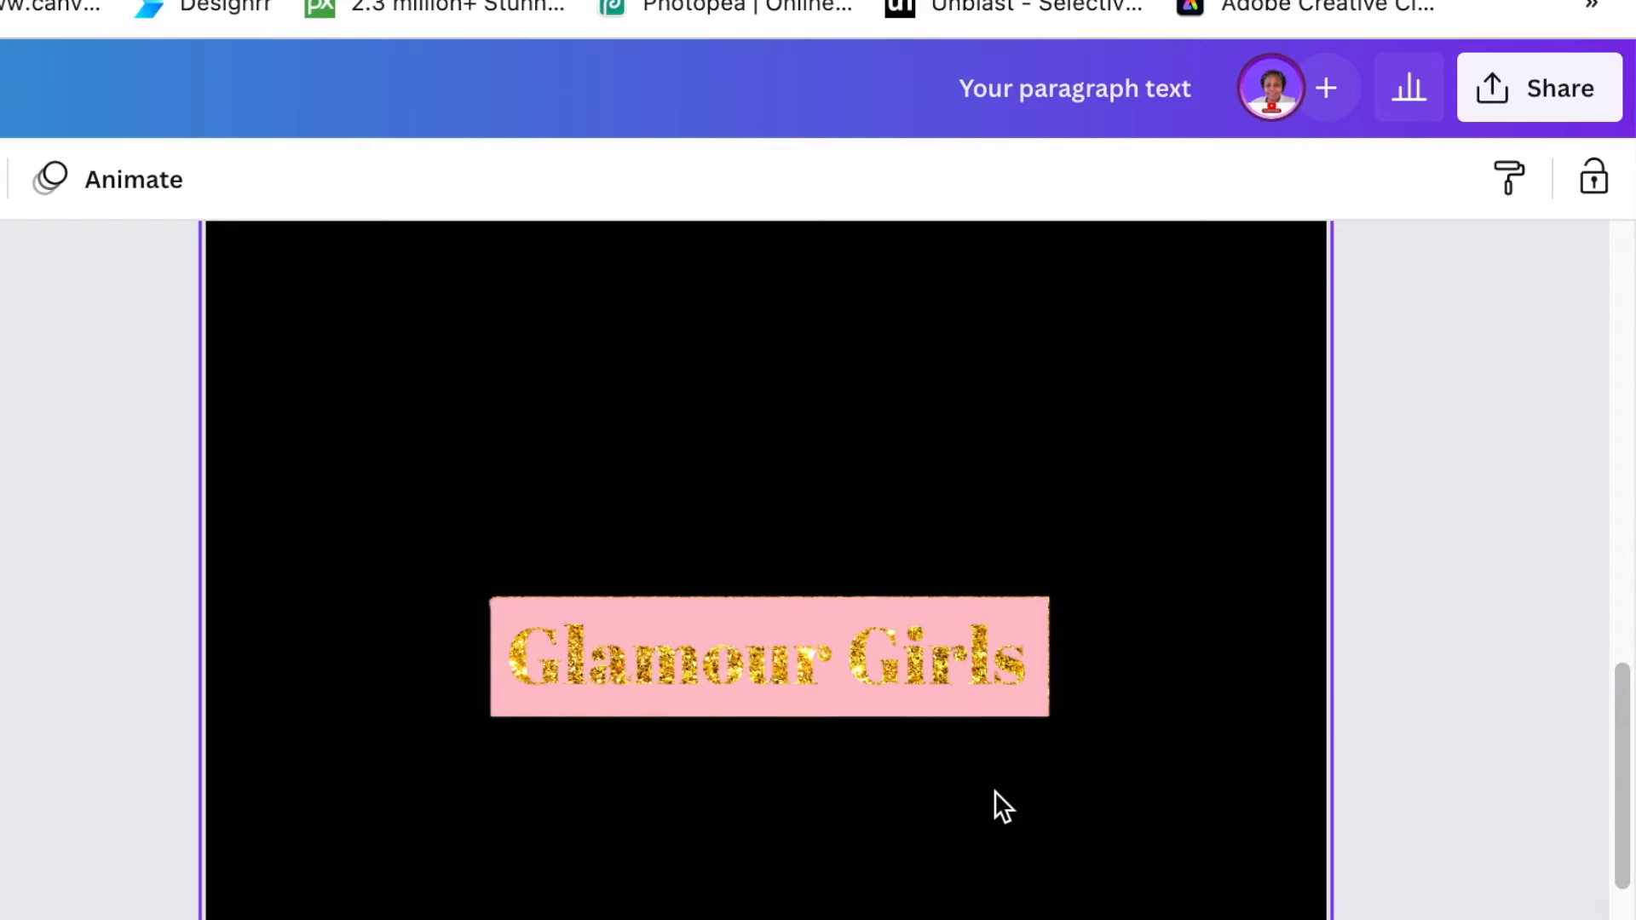
Download the glitter Glamour Girls pages as a PNG through Share
click(767, 655)
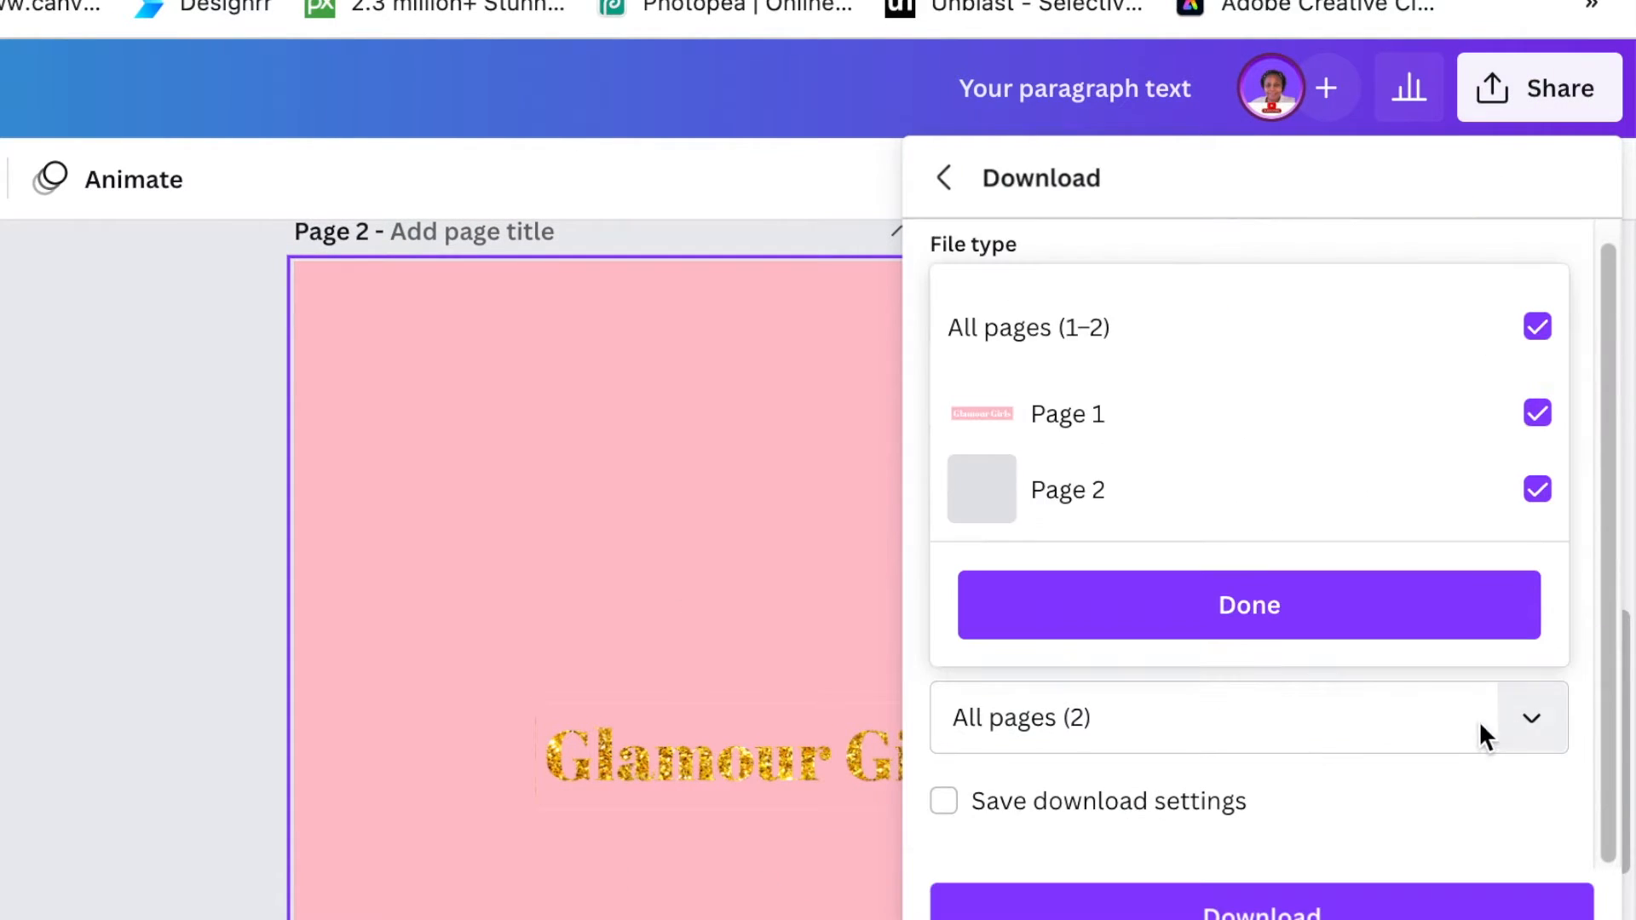
click(1249, 605)
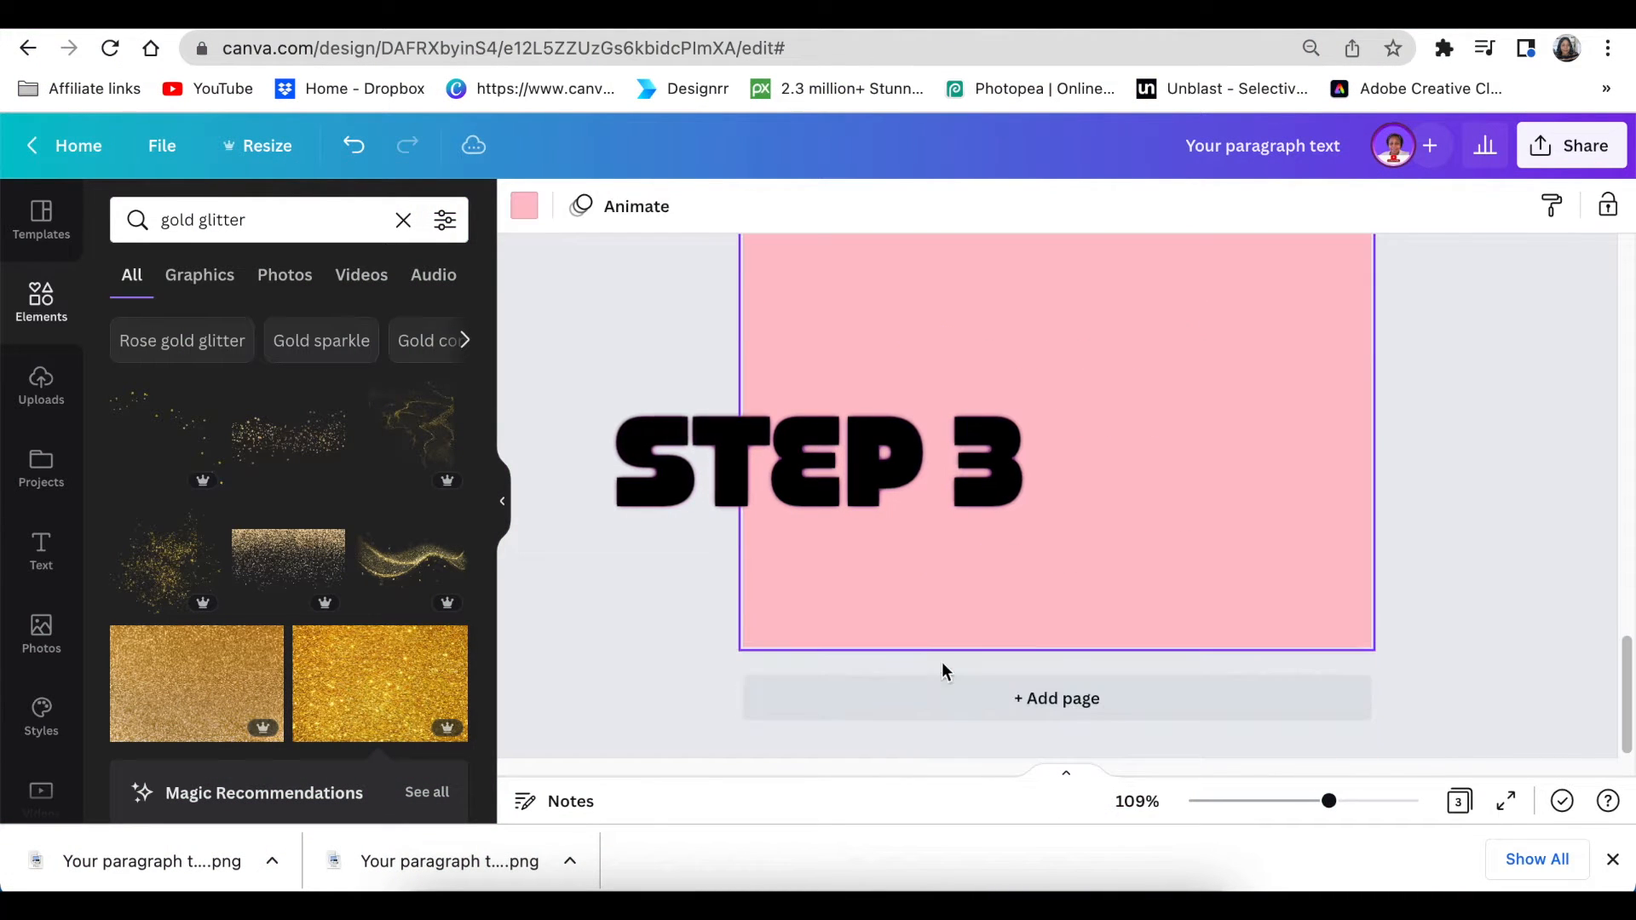
Place the glitter Glamour Girls PNG on page 3 and remove its pink background
scroll(down, 3)
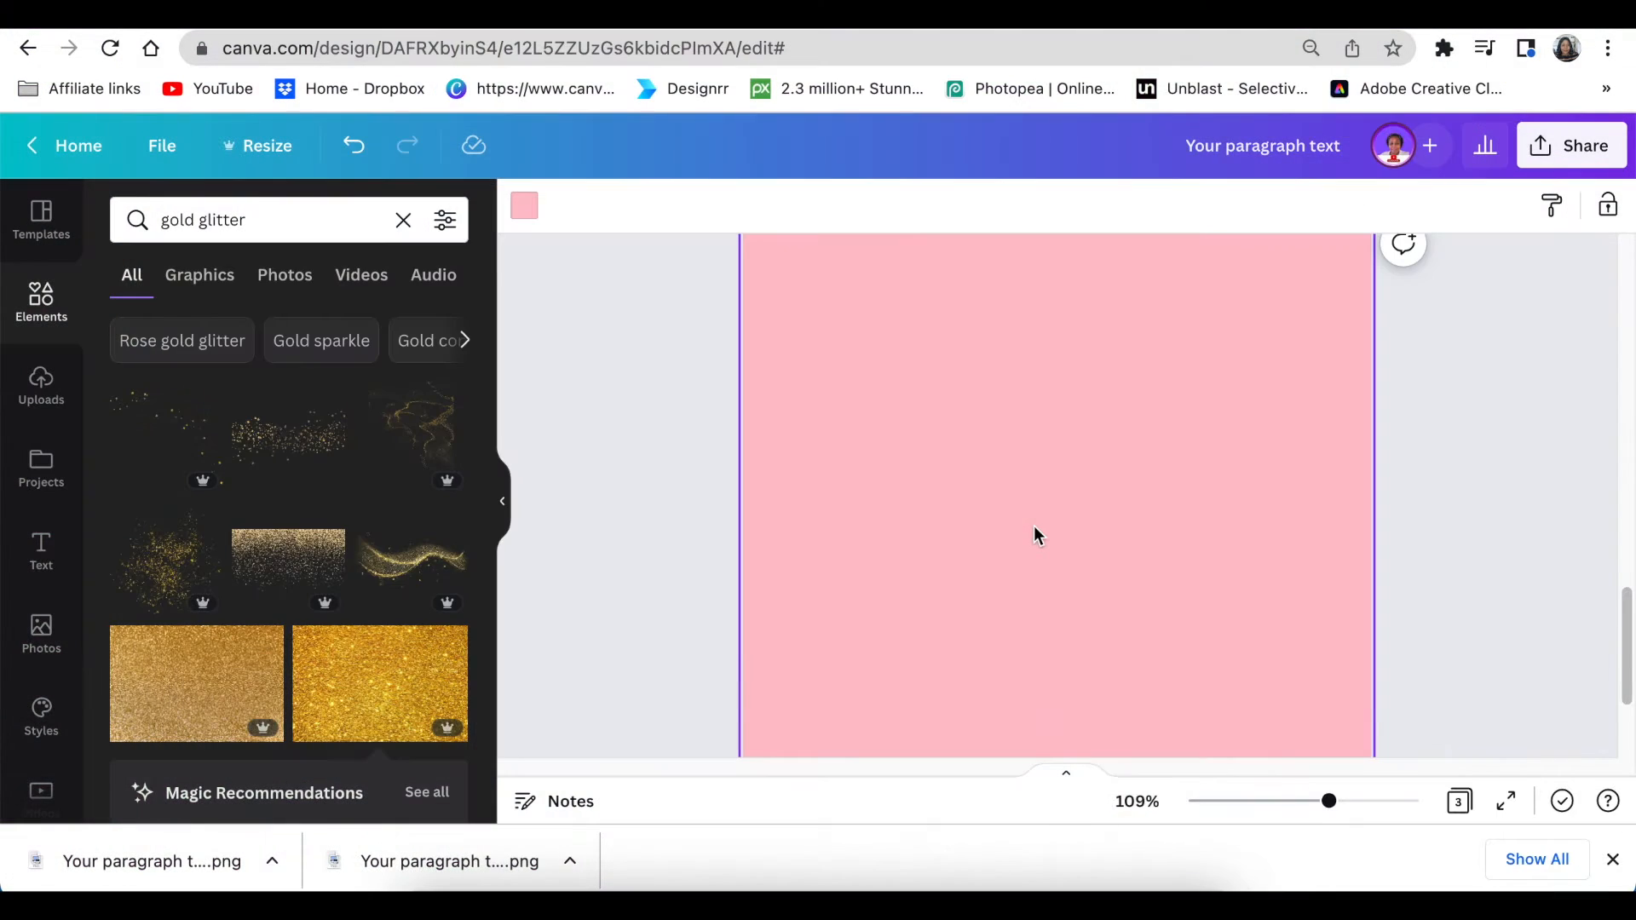
mouse_move(203, 846)
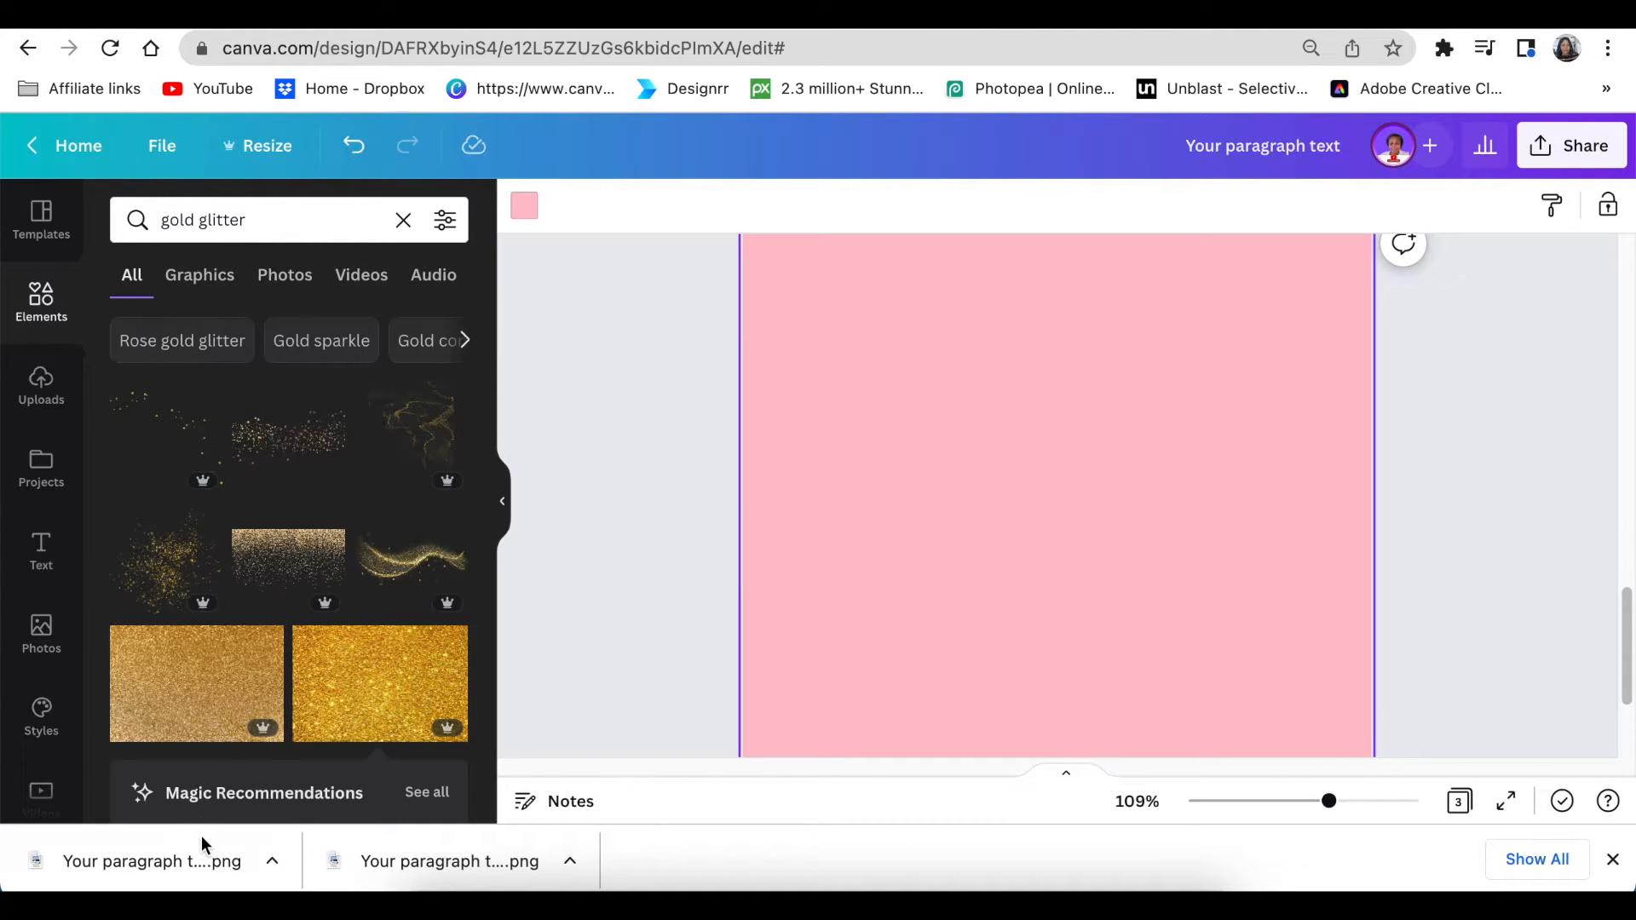
click(41, 386)
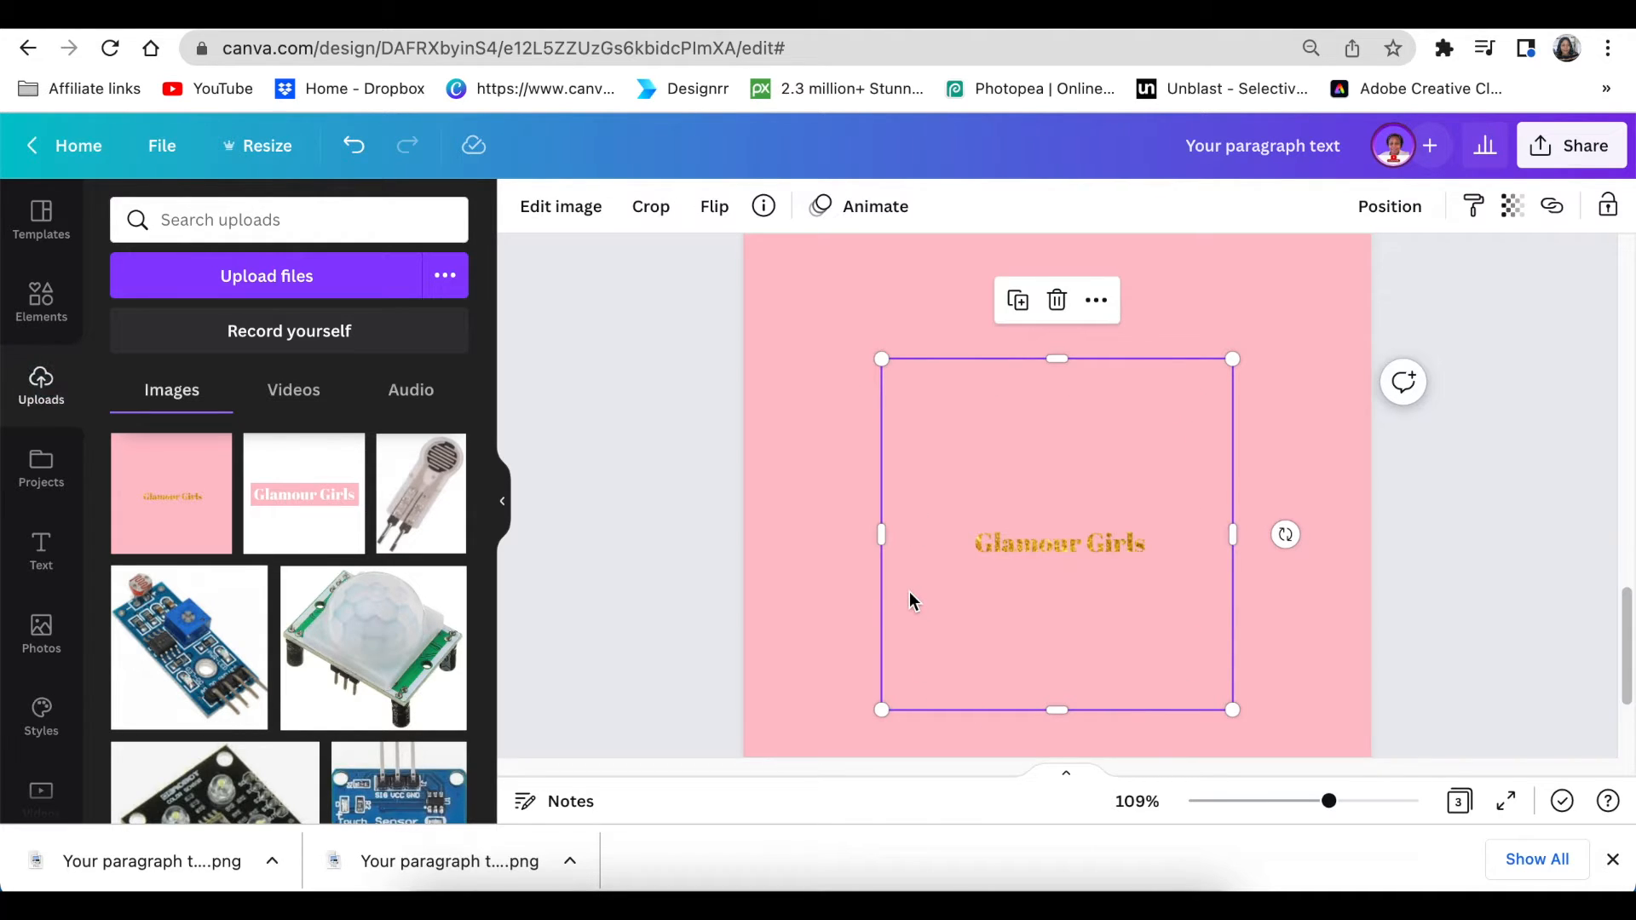
click(561, 205)
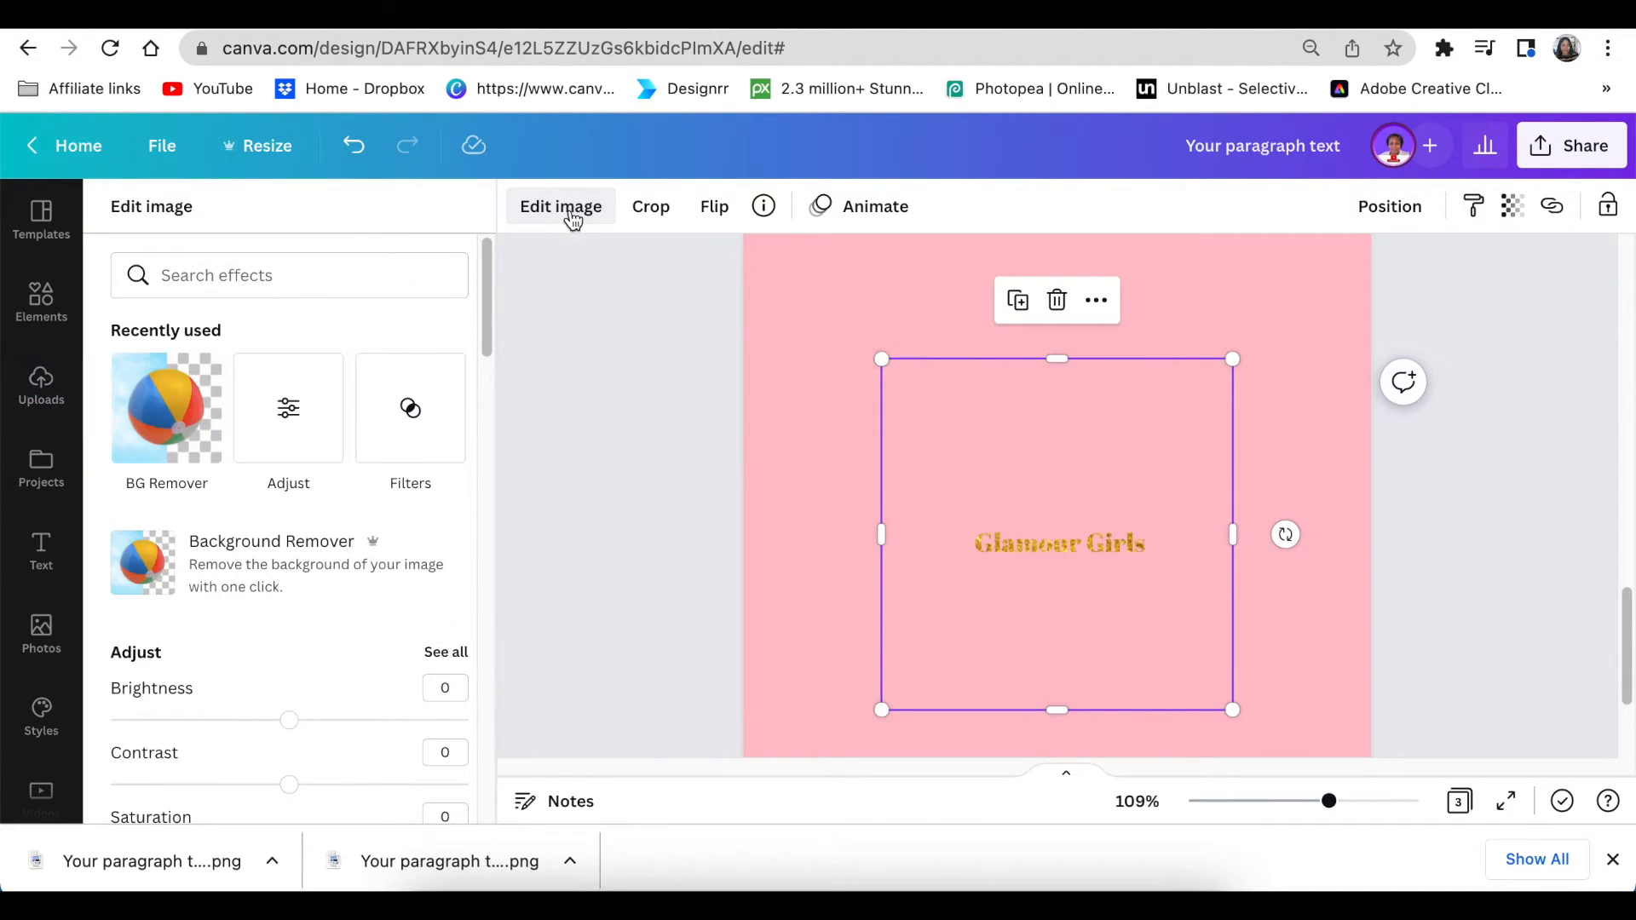
click(166, 408)
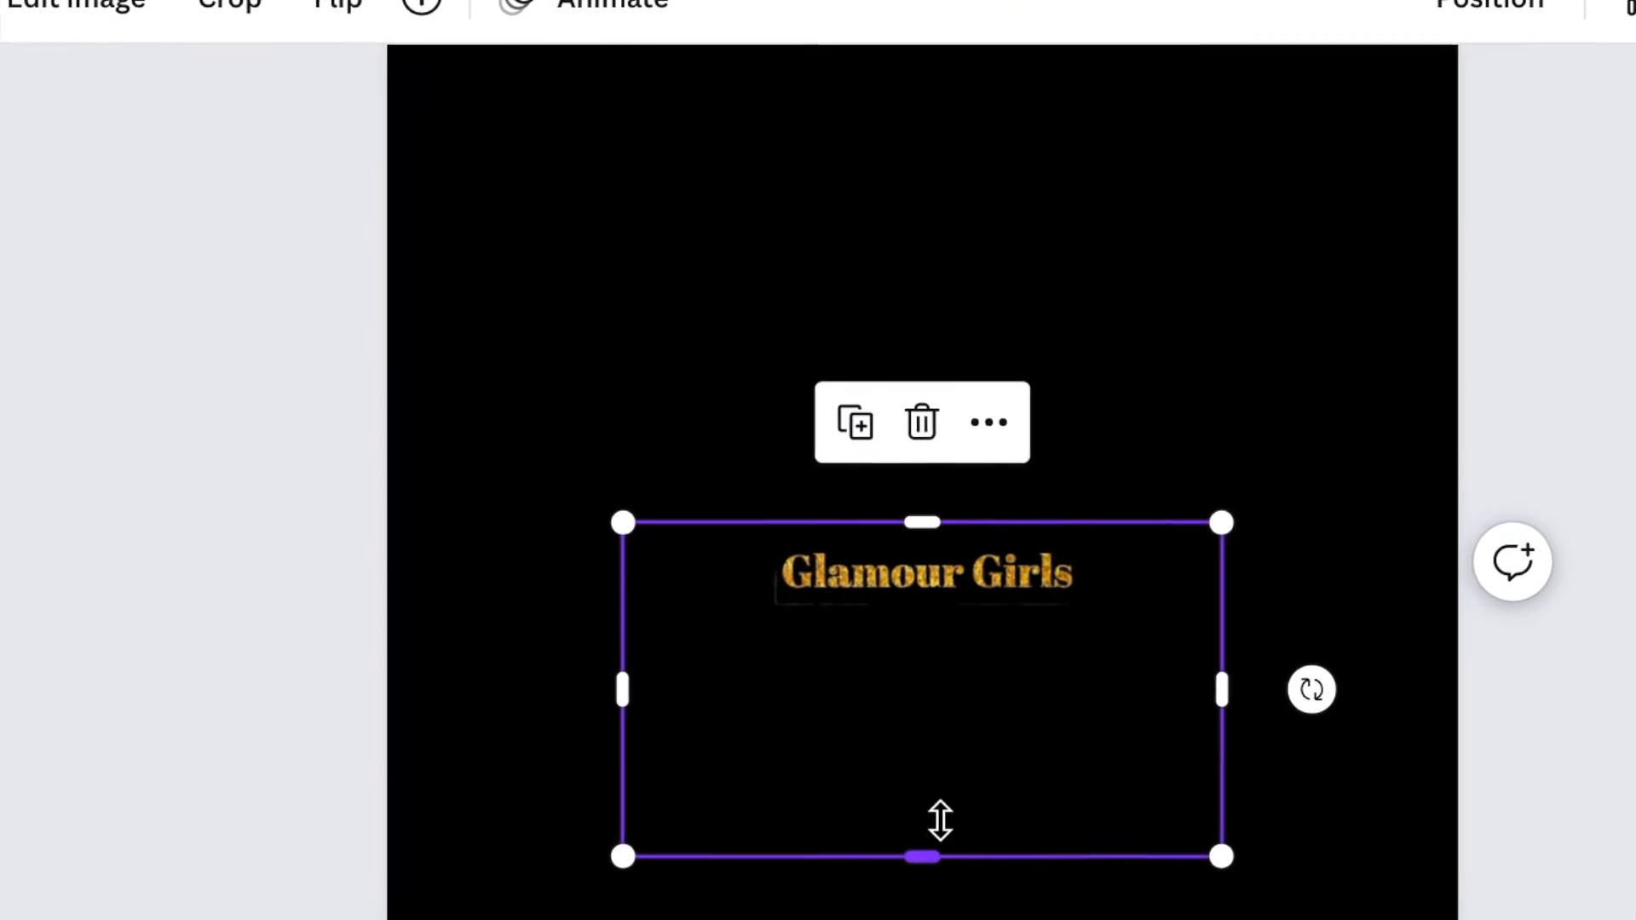
Trim the empty space below and beside the Glamour Girls glitter lettering, then tighten the image
drag(921, 856, 873, 628)
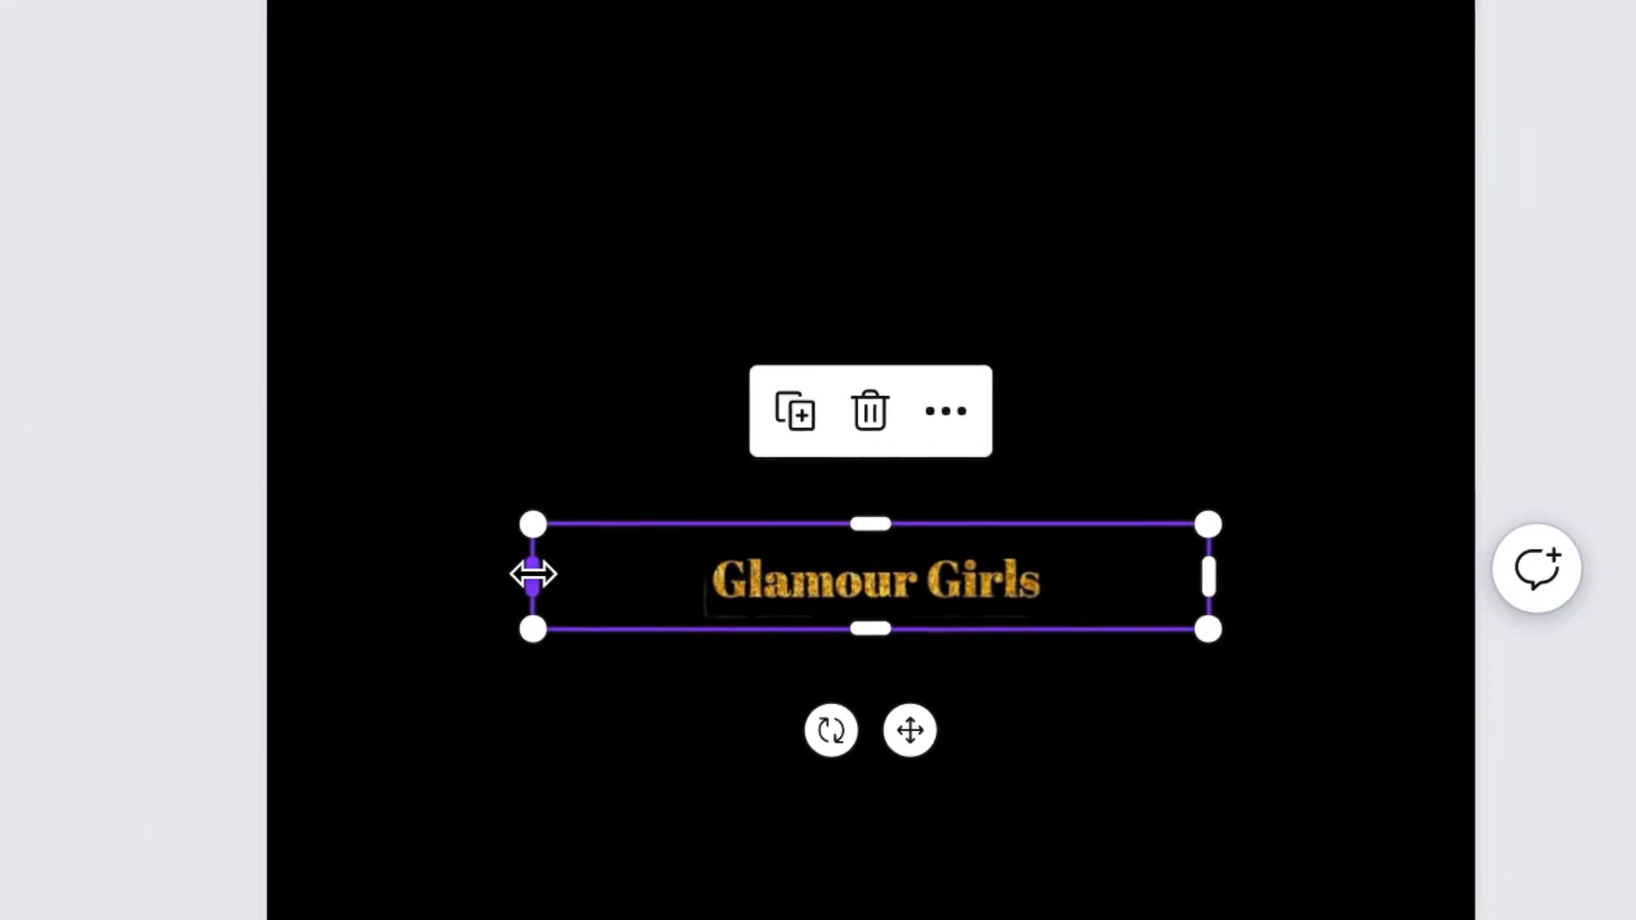
drag(532, 574, 660, 595)
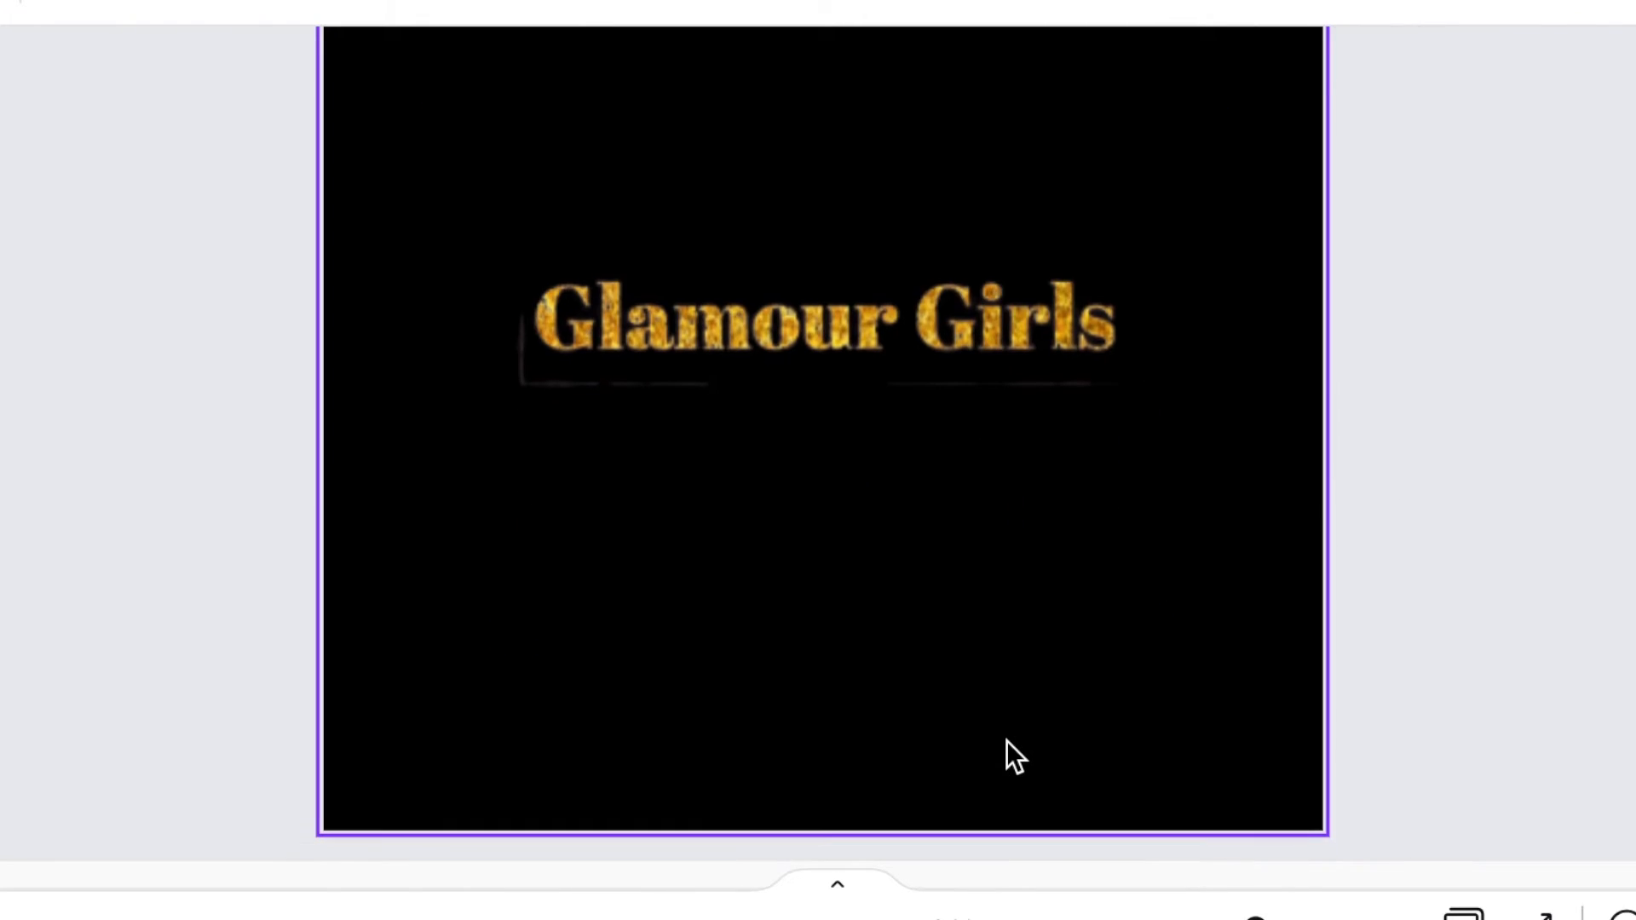
click(824, 313)
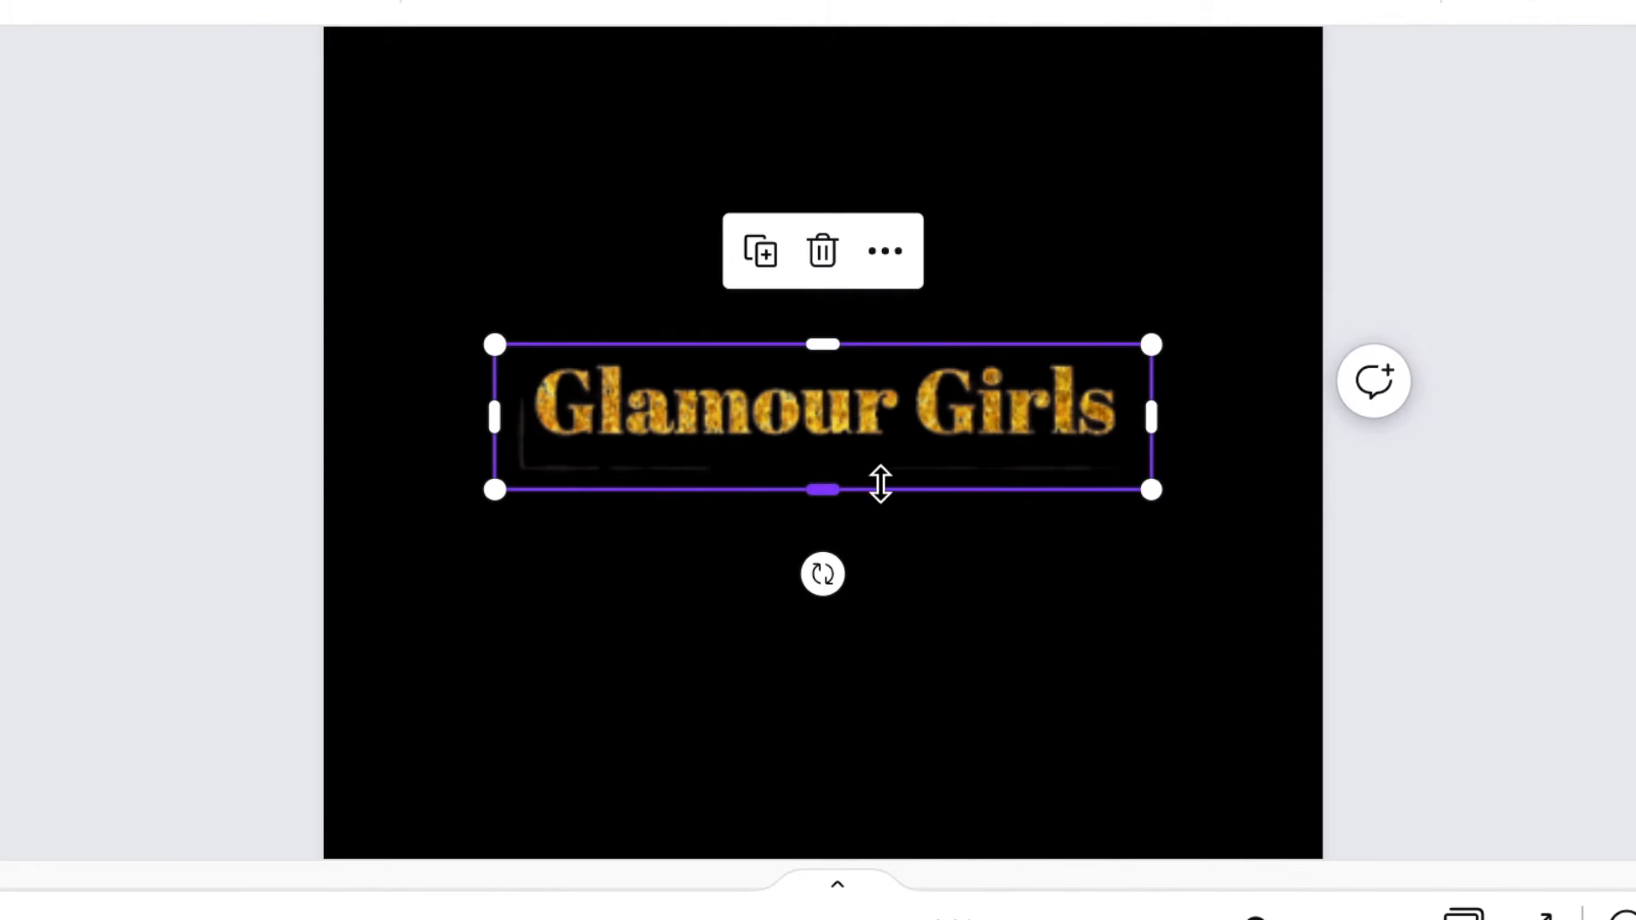
drag(825, 489, 824, 470)
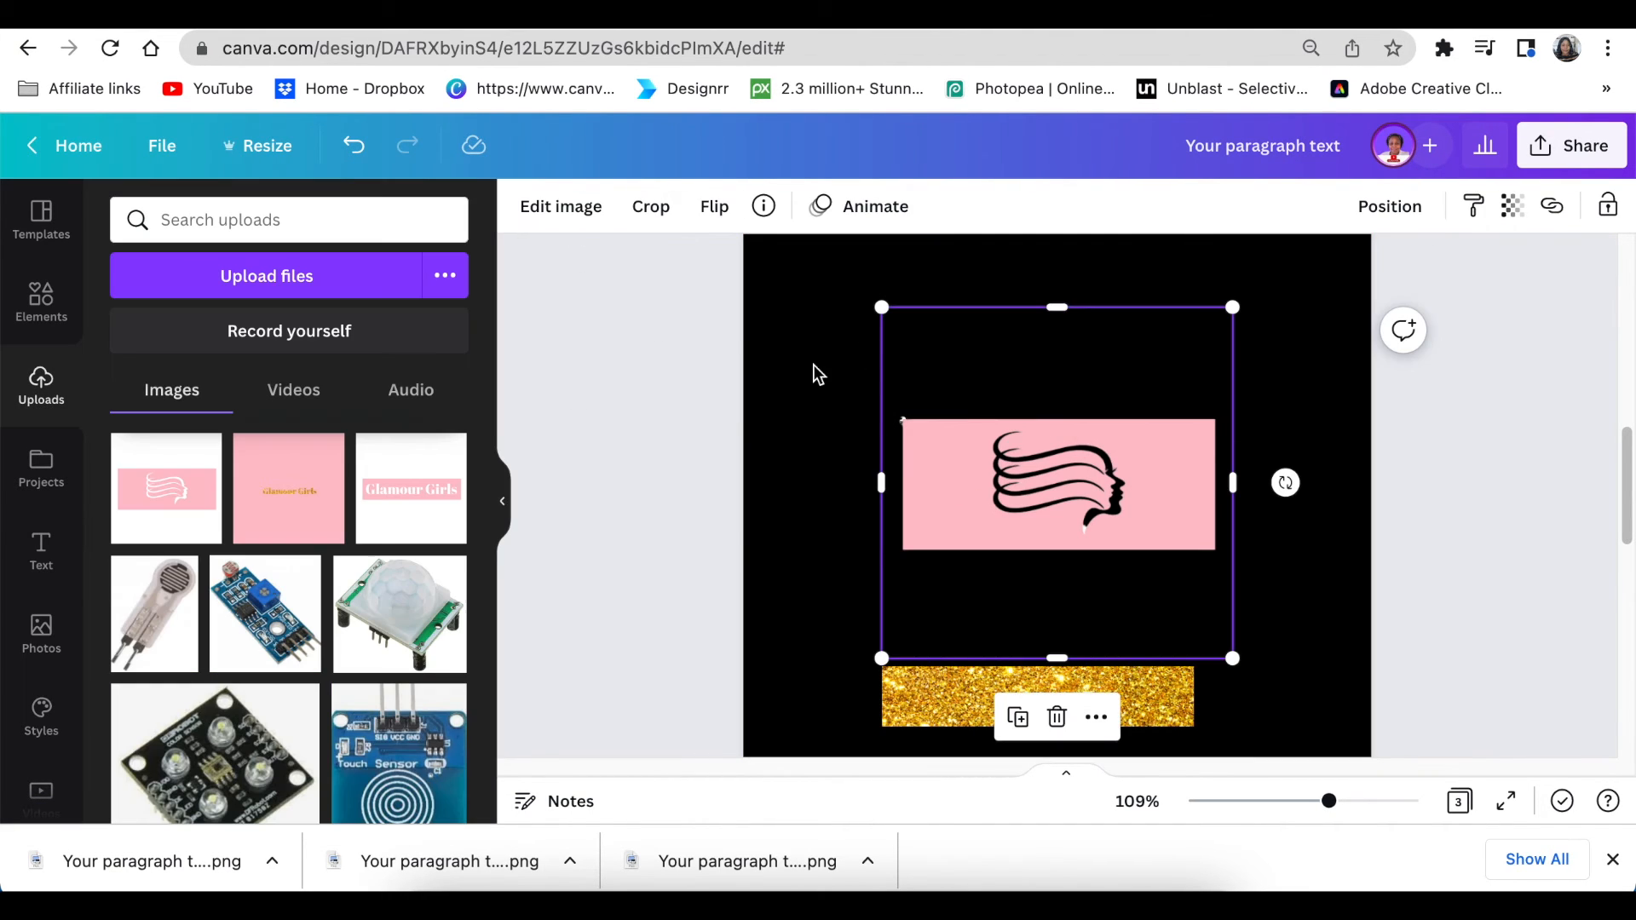
Erase unwanted parts of the hair icon with Background Remover and set the page background pink
click(561, 206)
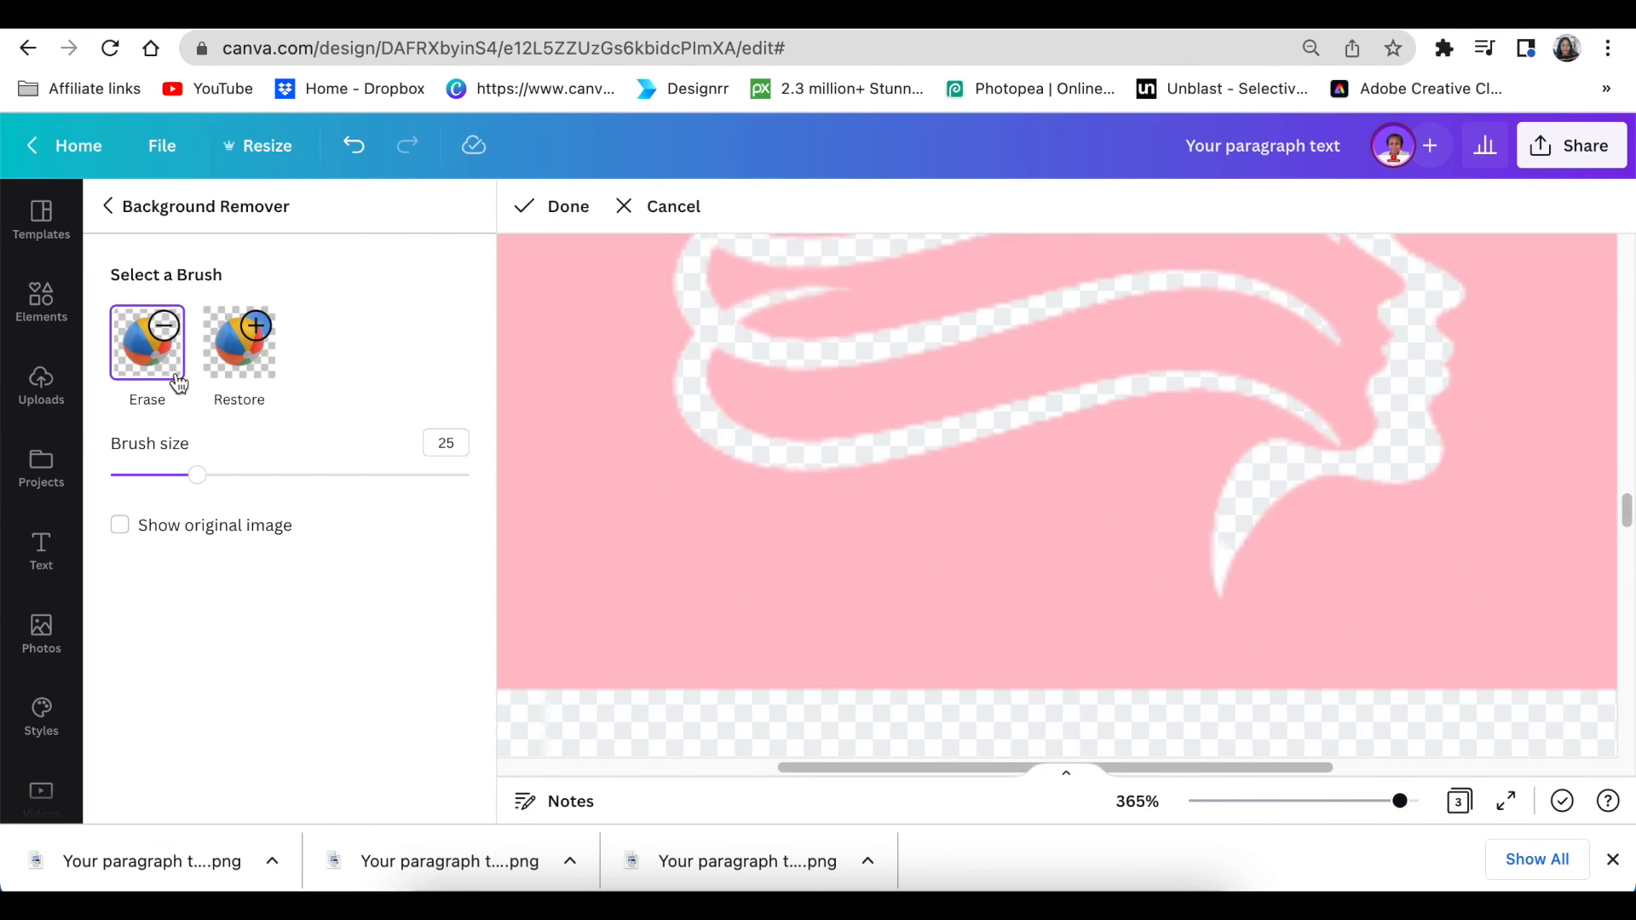
drag(197, 475, 111, 475)
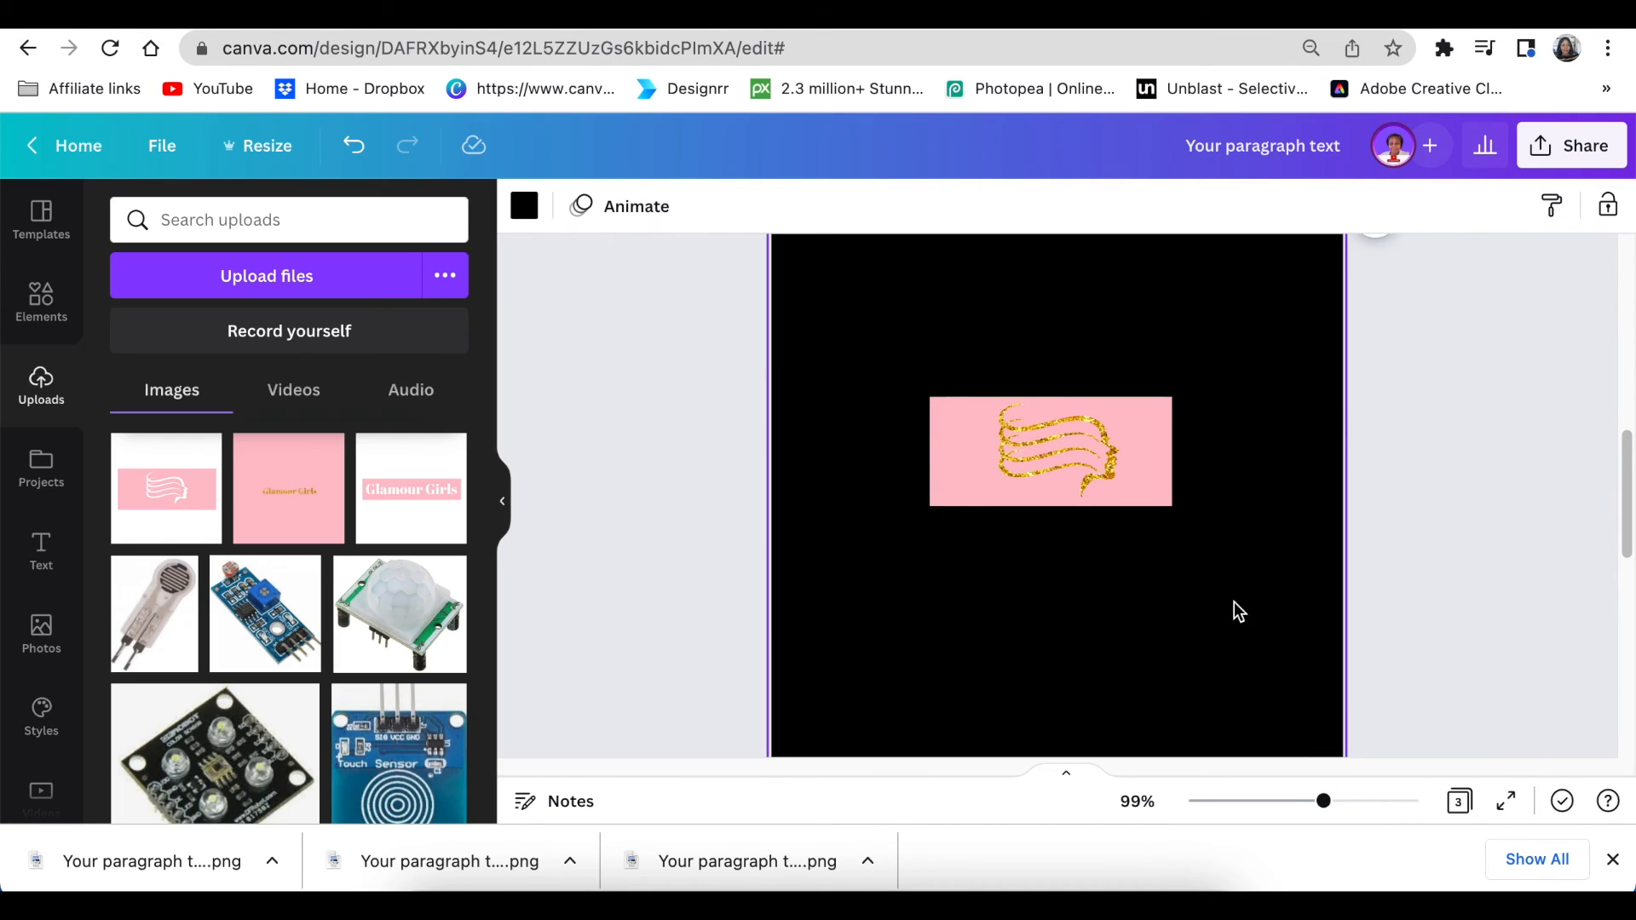
click(524, 205)
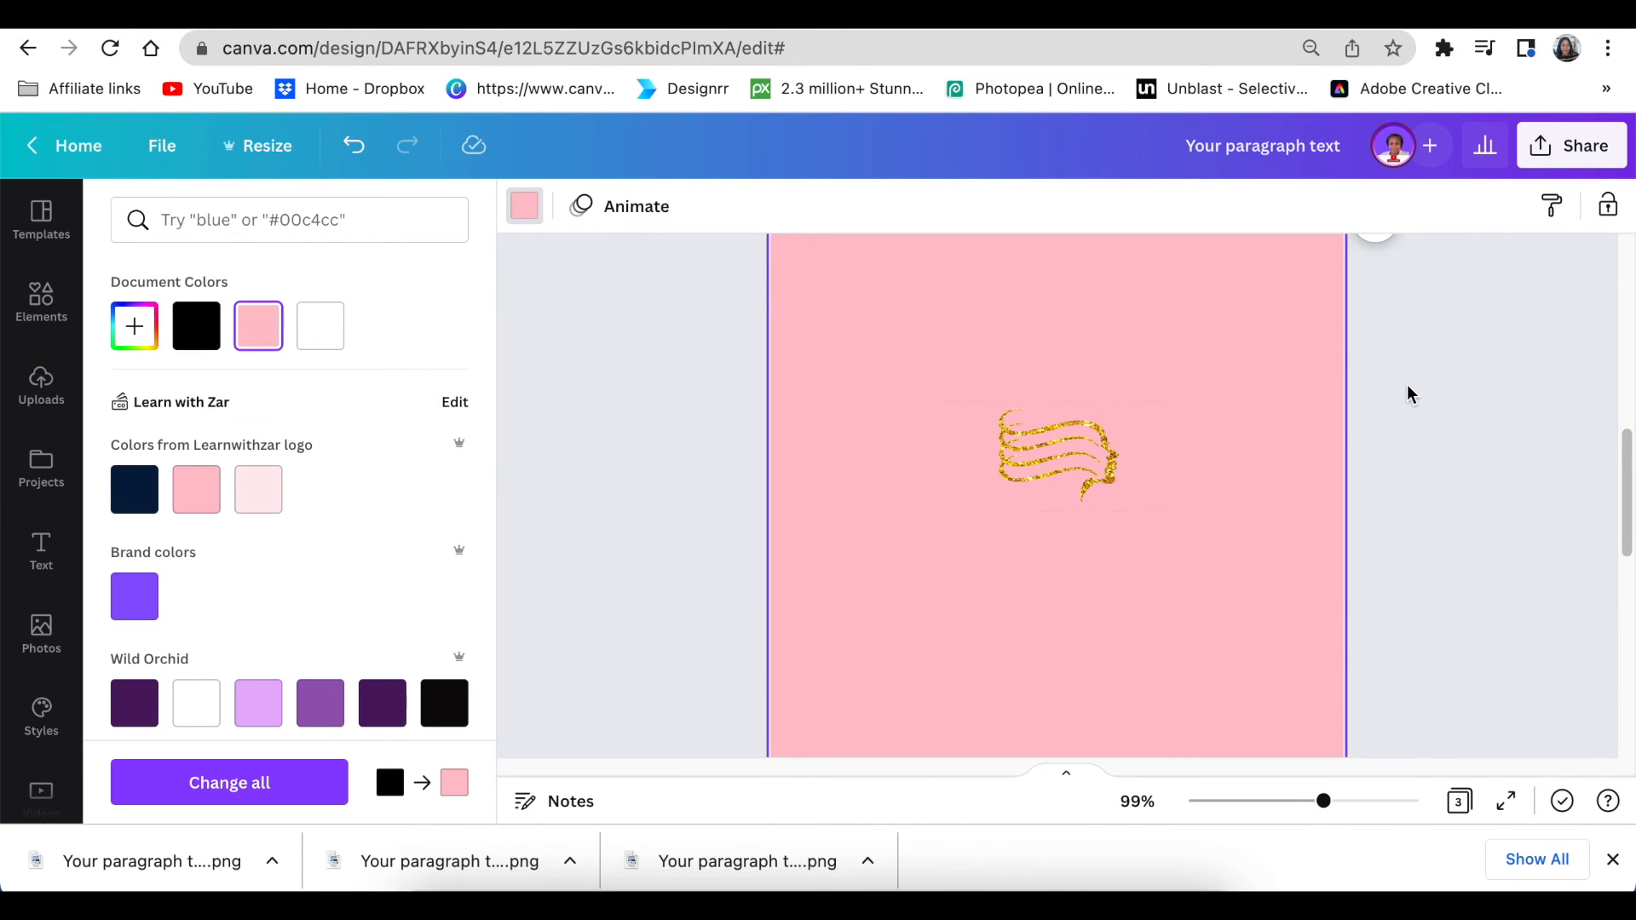